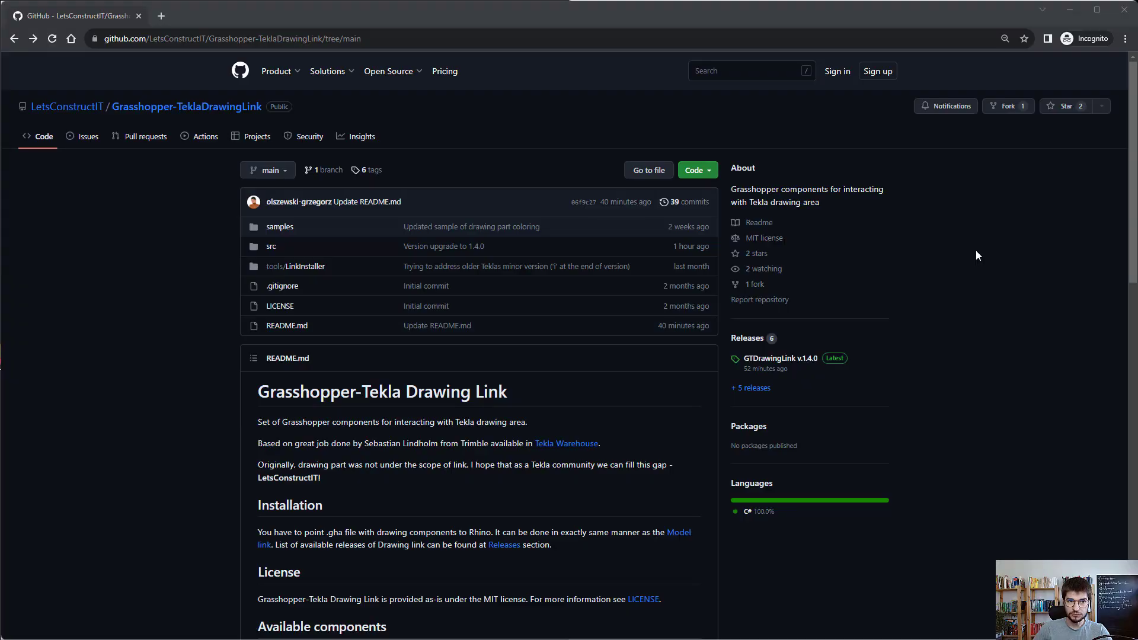
pyautogui.moveTo(809, 368)
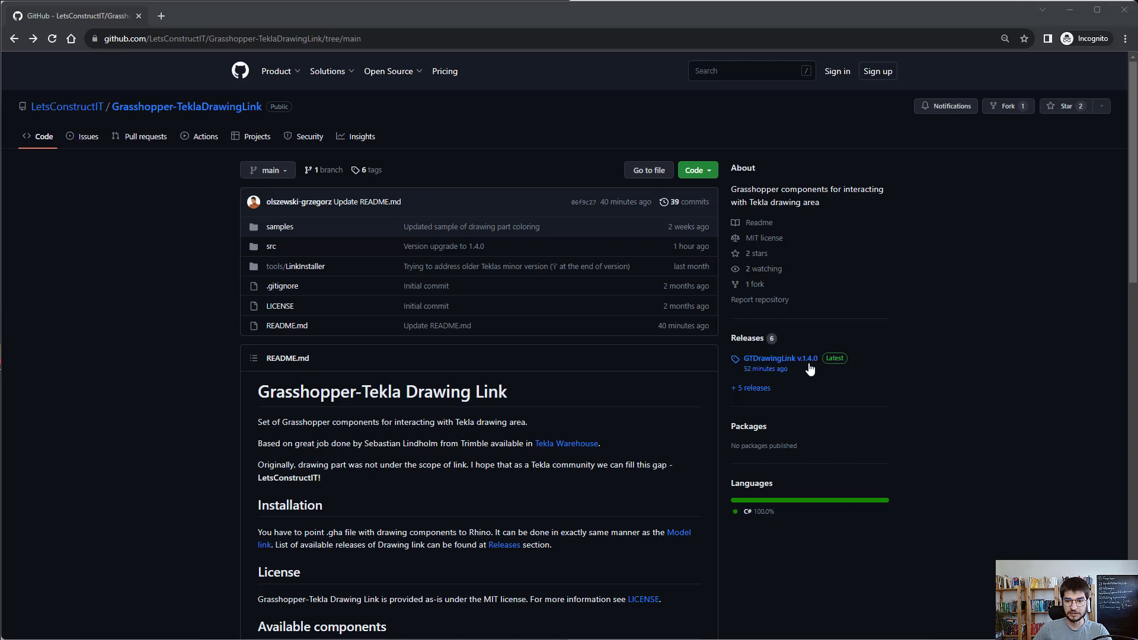
# Open the GTDrawingLink v.1.4.0 release notes and browse its new components and assets
pyautogui.click(776, 358)
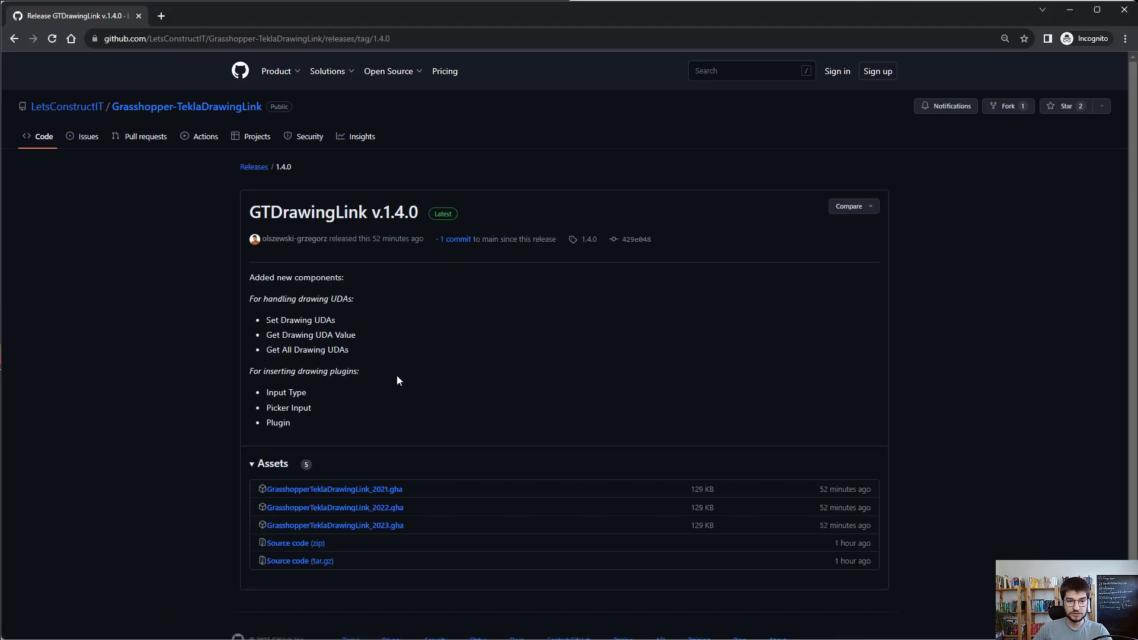
pyautogui.moveTo(392, 383)
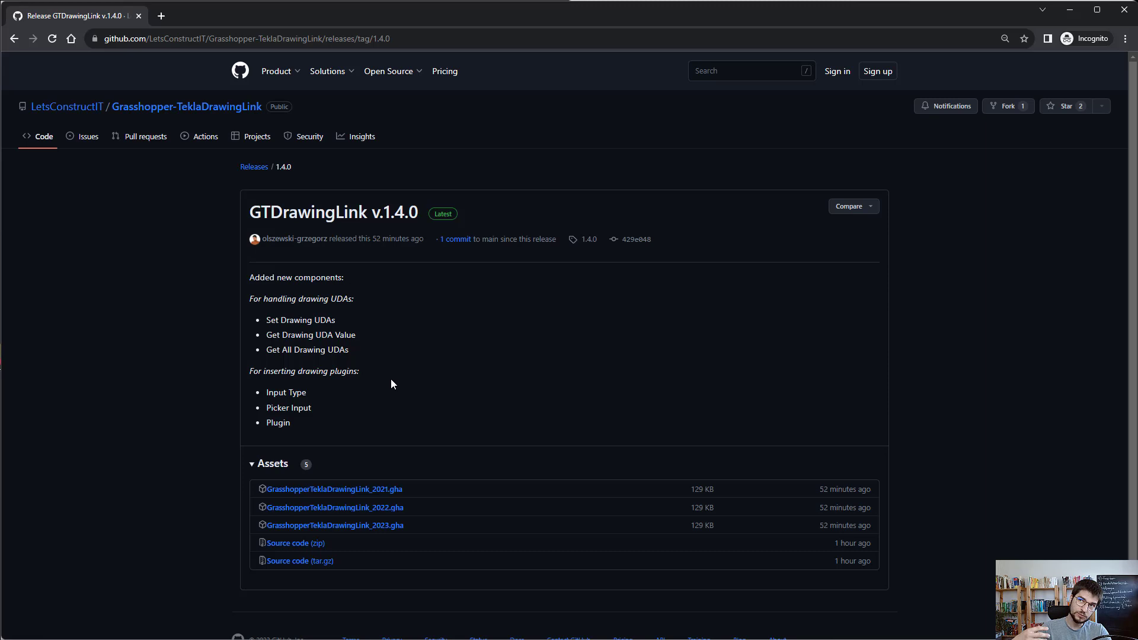
pyautogui.moveTo(366, 369)
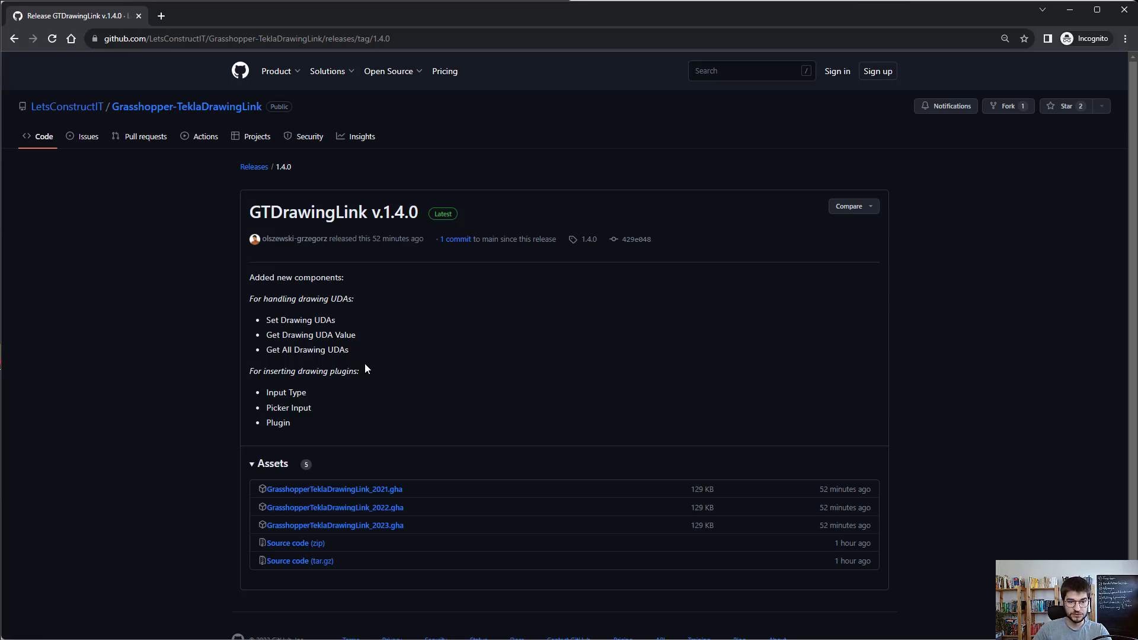
pyautogui.moveTo(366, 360)
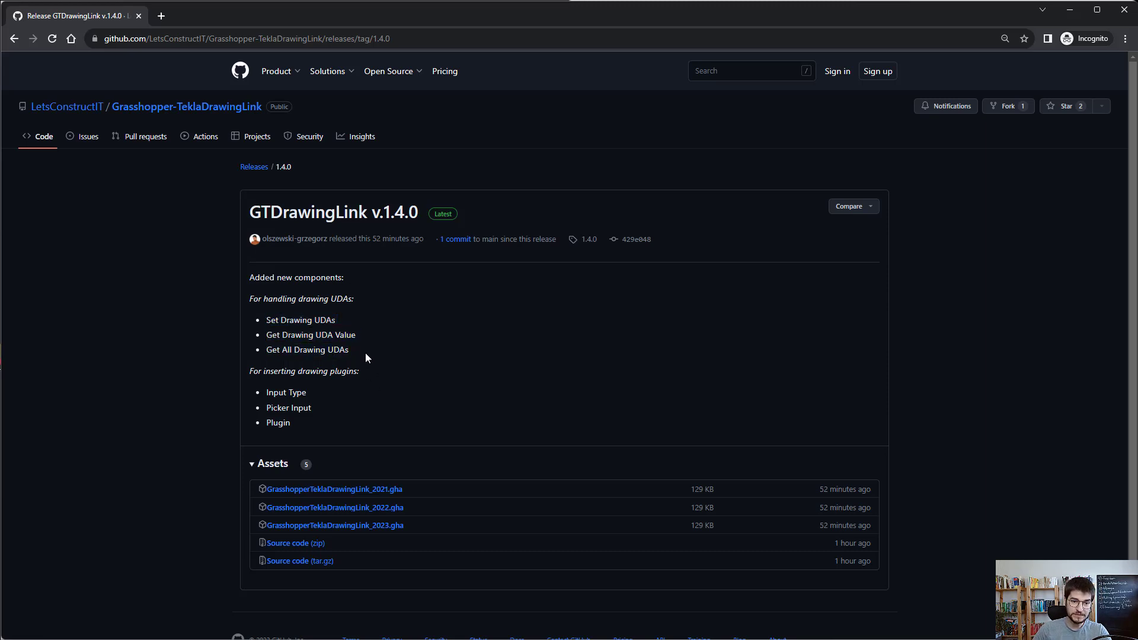
pyautogui.moveTo(299, 434)
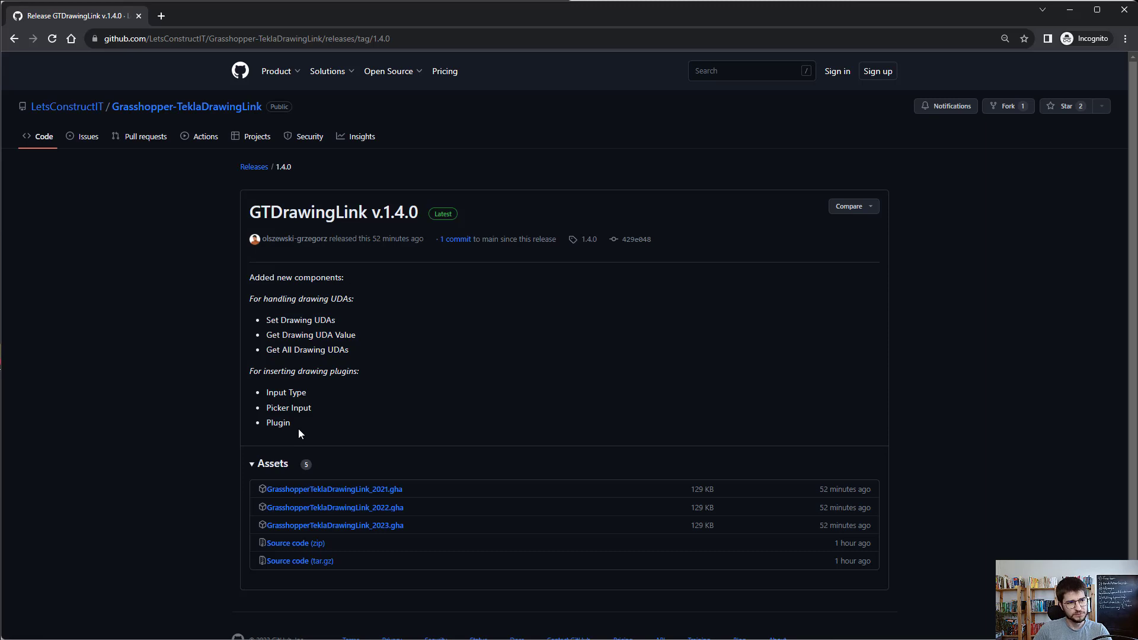
pyautogui.moveTo(266, 392); pyautogui.dragTo(292, 423)
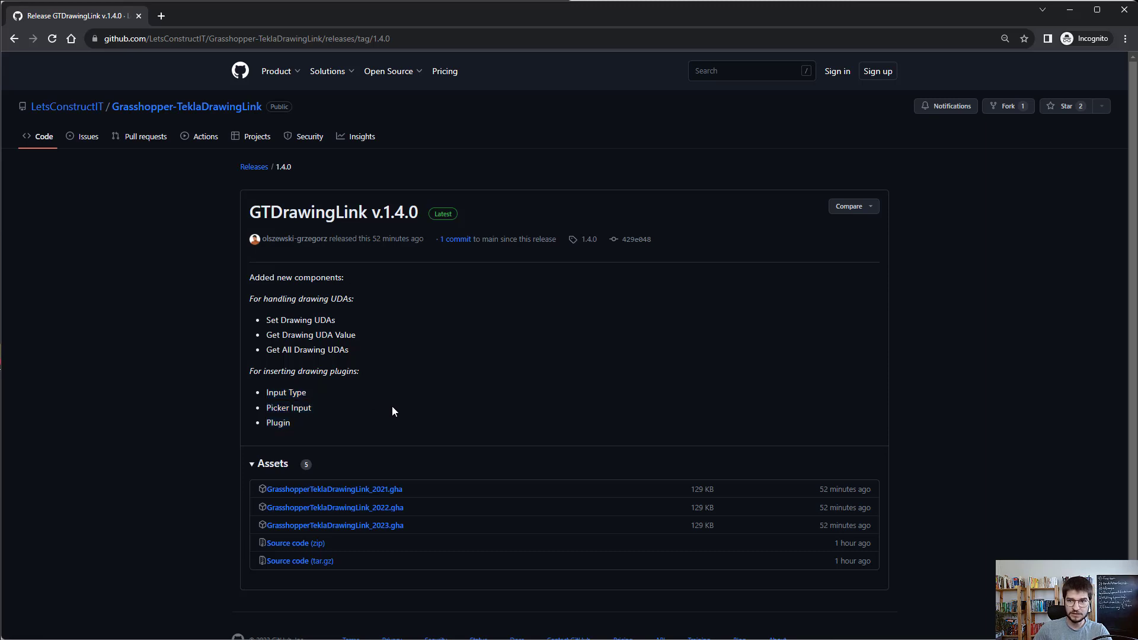
pyautogui.moveTo(64, 140)
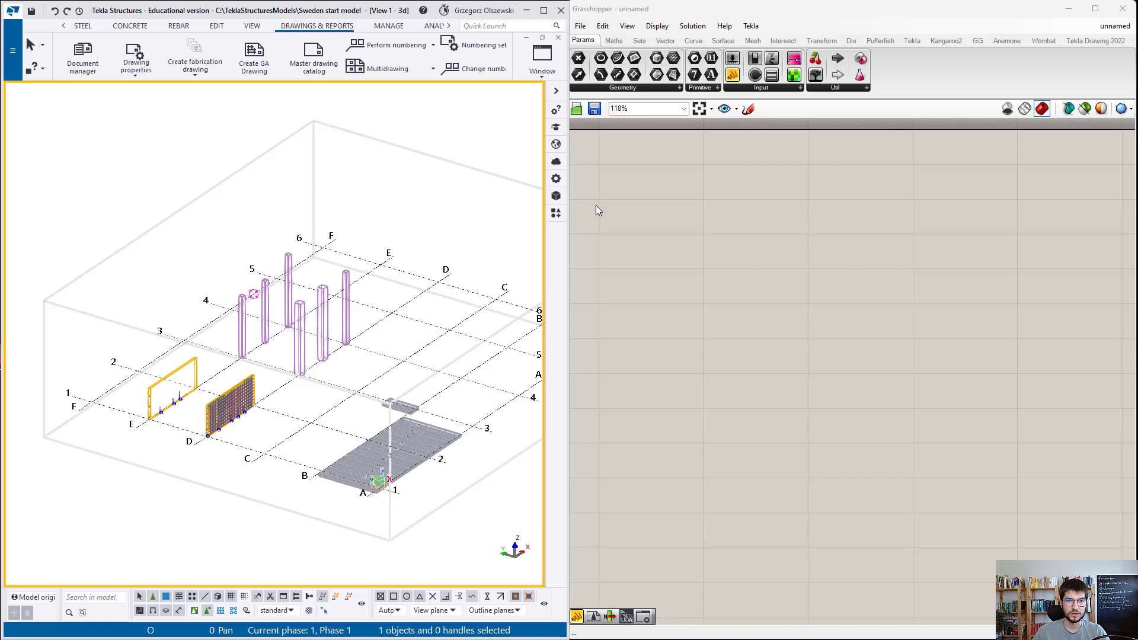
# Place Get UDA from Tekla Extract, then swap it for Get All Drawing UDAs from Tekla Drawing 2022
pyautogui.click(912, 39)
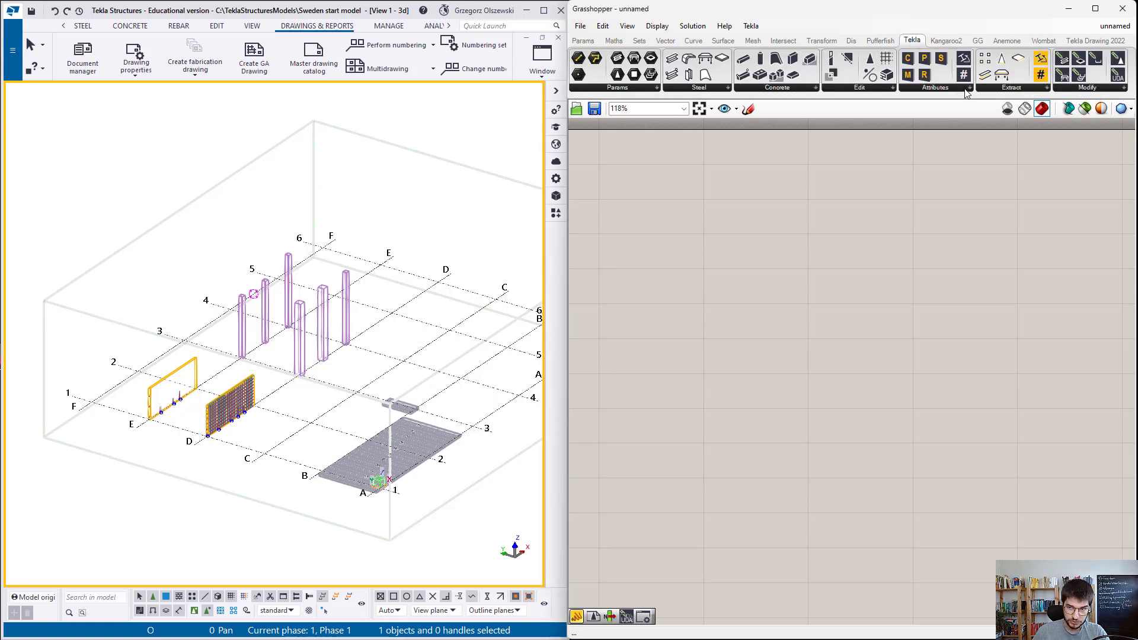
pyautogui.click(936, 76)
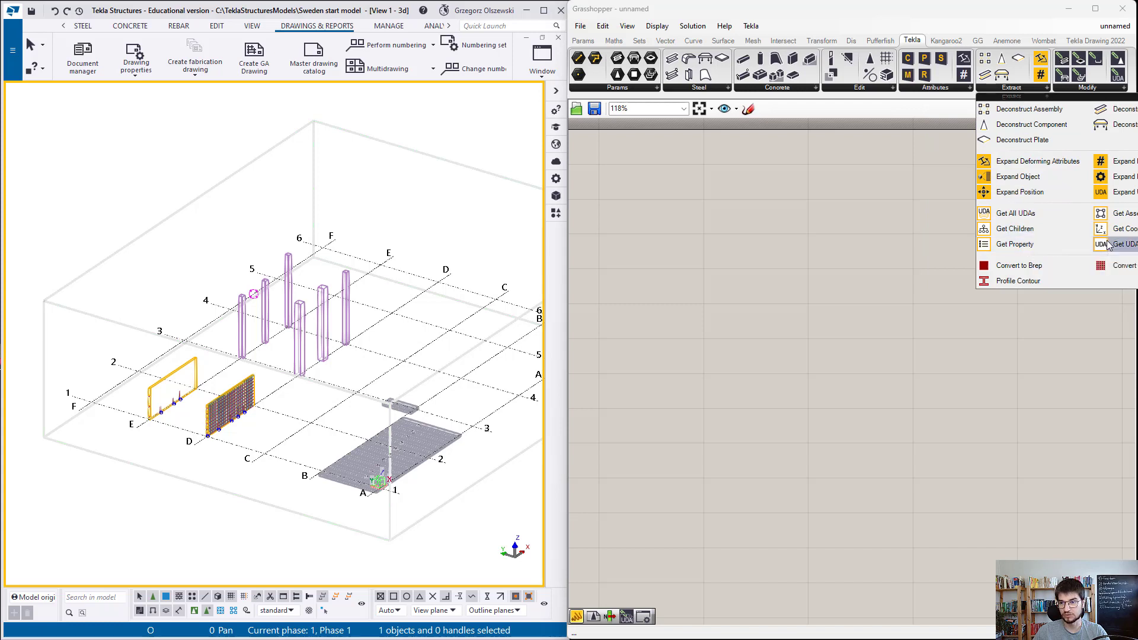
pyautogui.click(1122, 244)
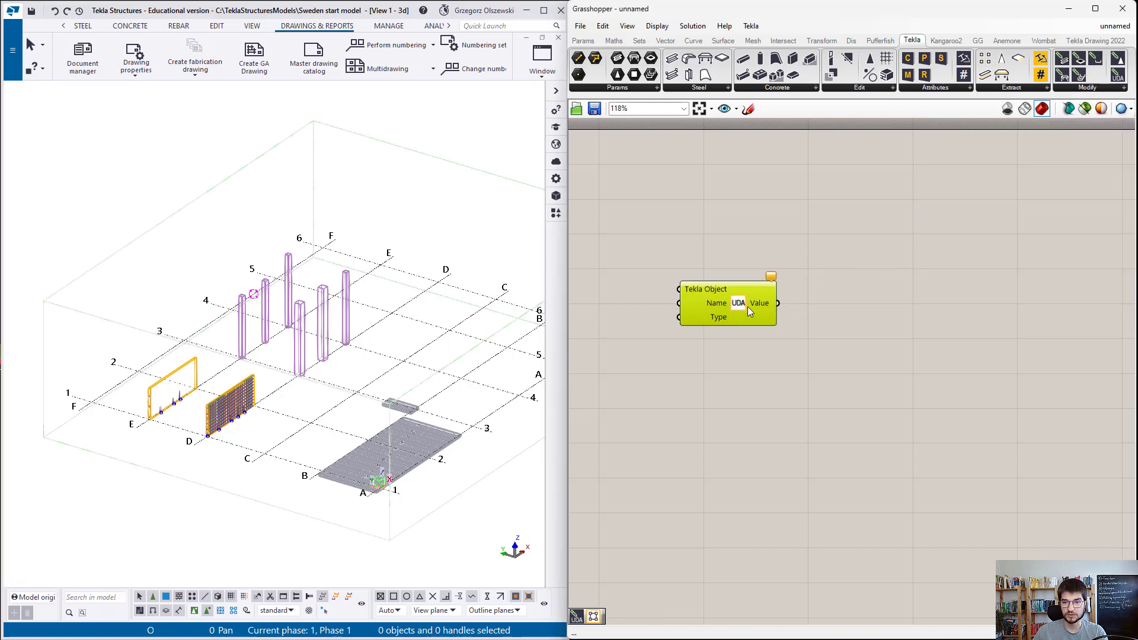
pyautogui.moveTo(706, 288)
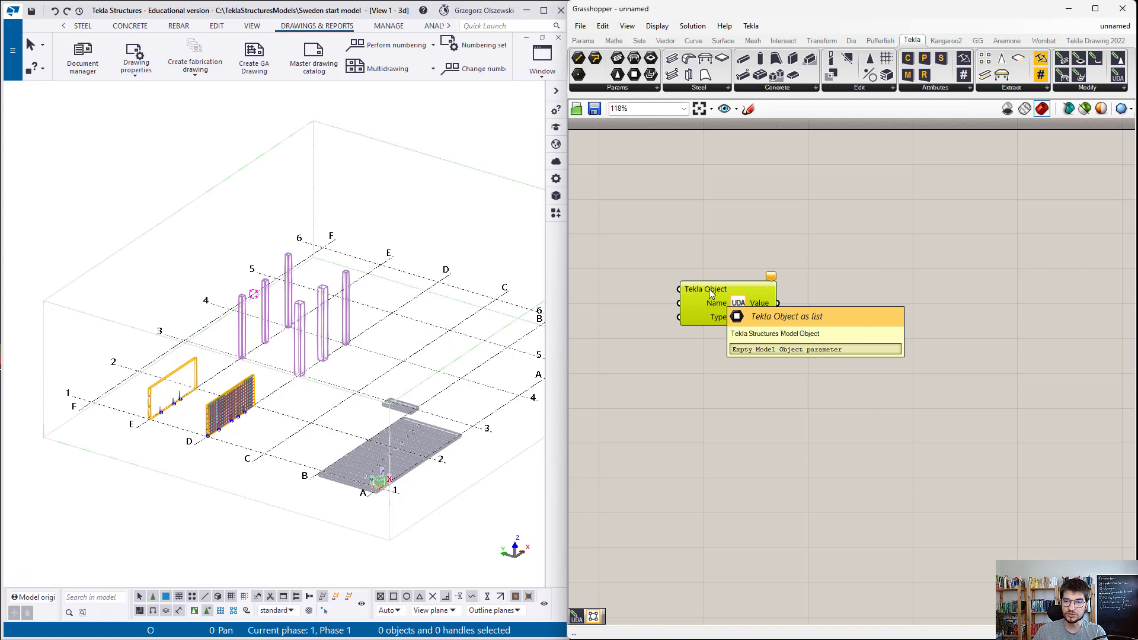
pyautogui.moveTo(869, 298)
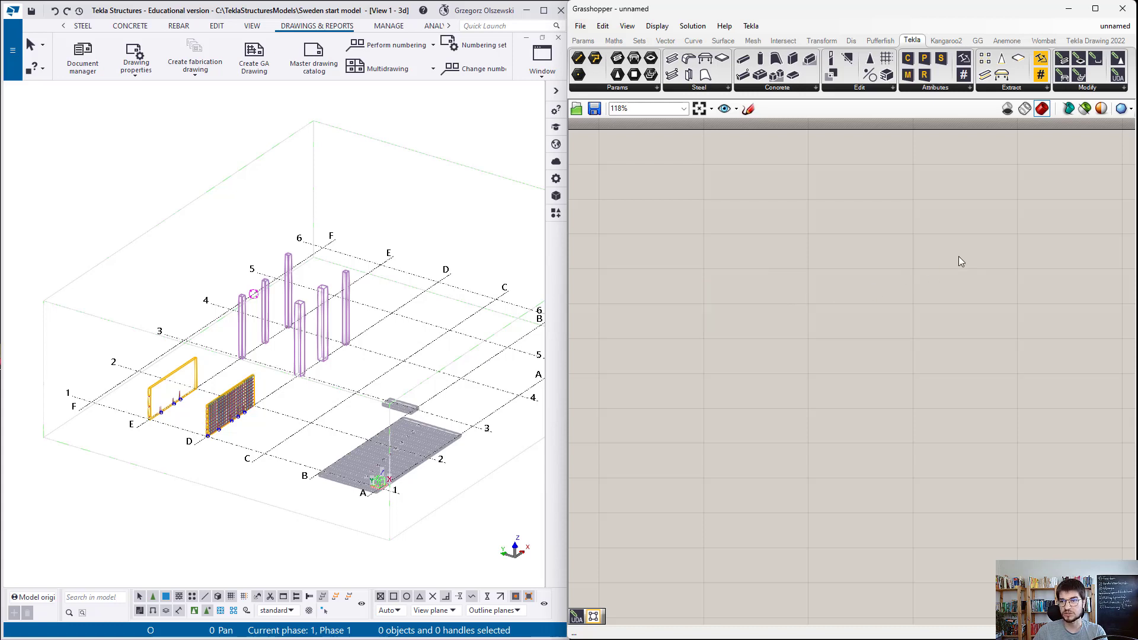
pyautogui.click(1095, 41)
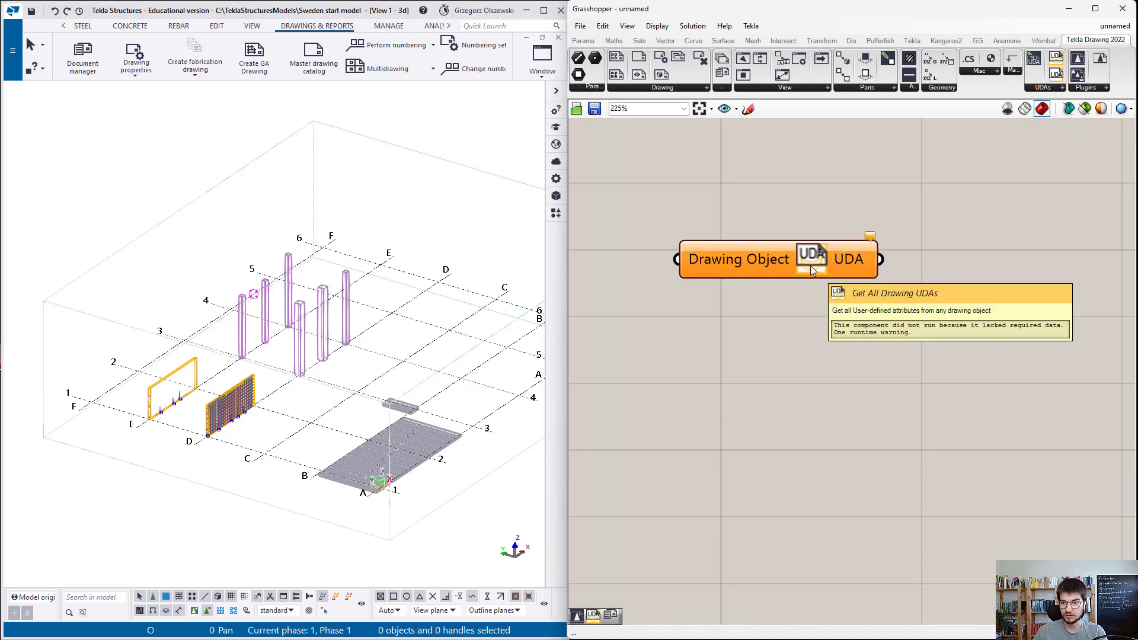
# Wire a drawing trigger into Get All Drawing UDAs with a panel showing DR_STATUS2 "Test"
pyautogui.scroll(-3)
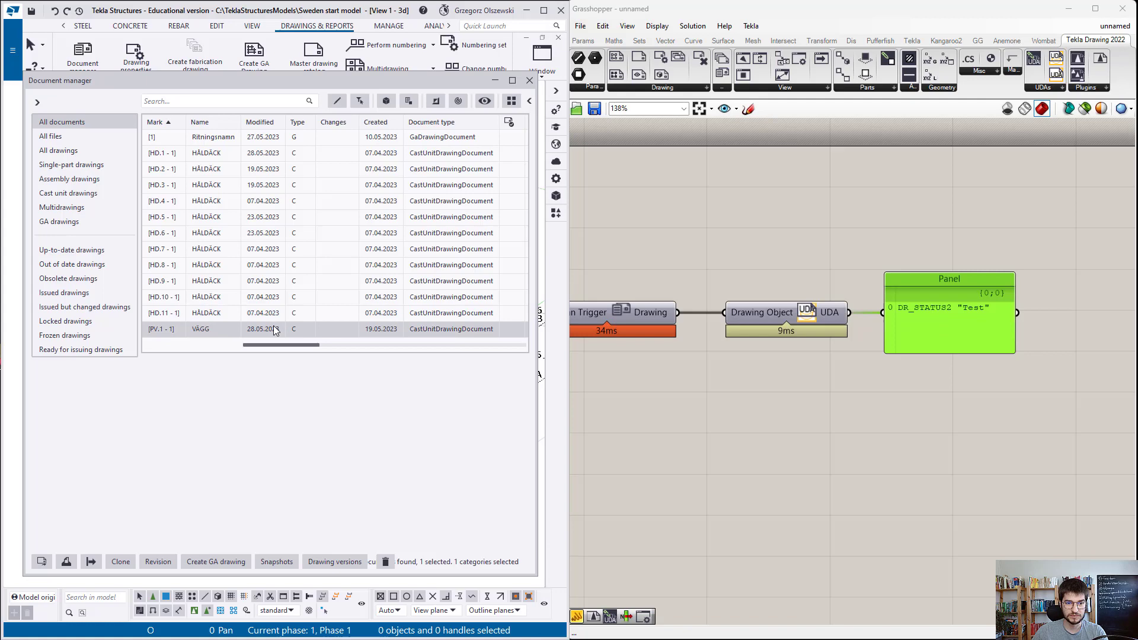
# Change the VÄGG drawing Status to Abc and recompute so the panel reads "Abc"
pyautogui.doubleClick(201, 329)
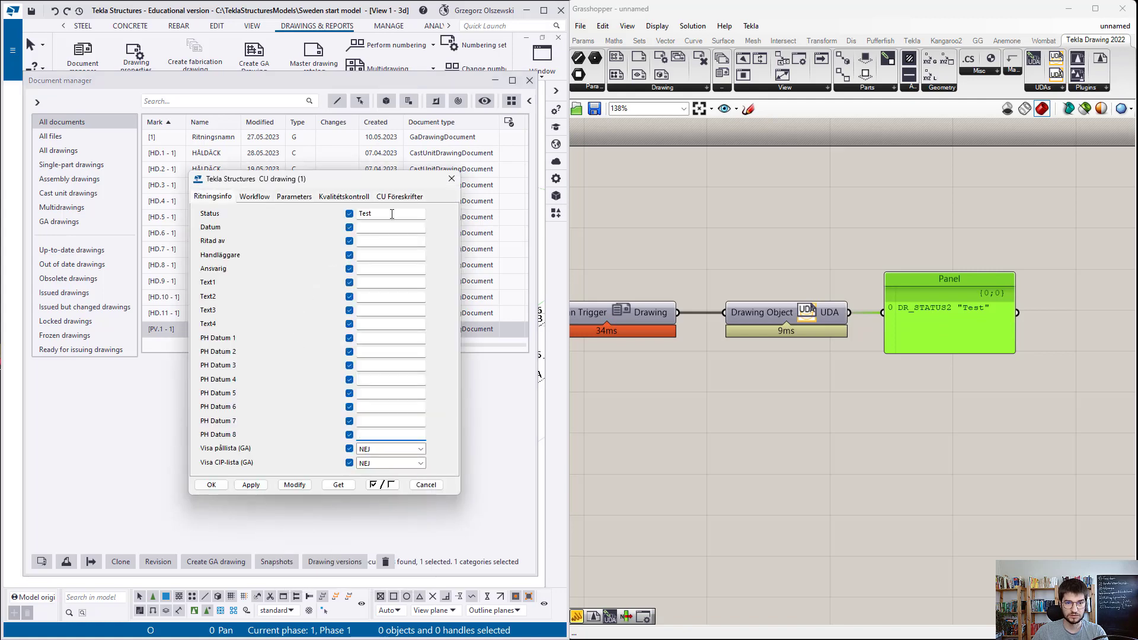
pyautogui.write('Abc')
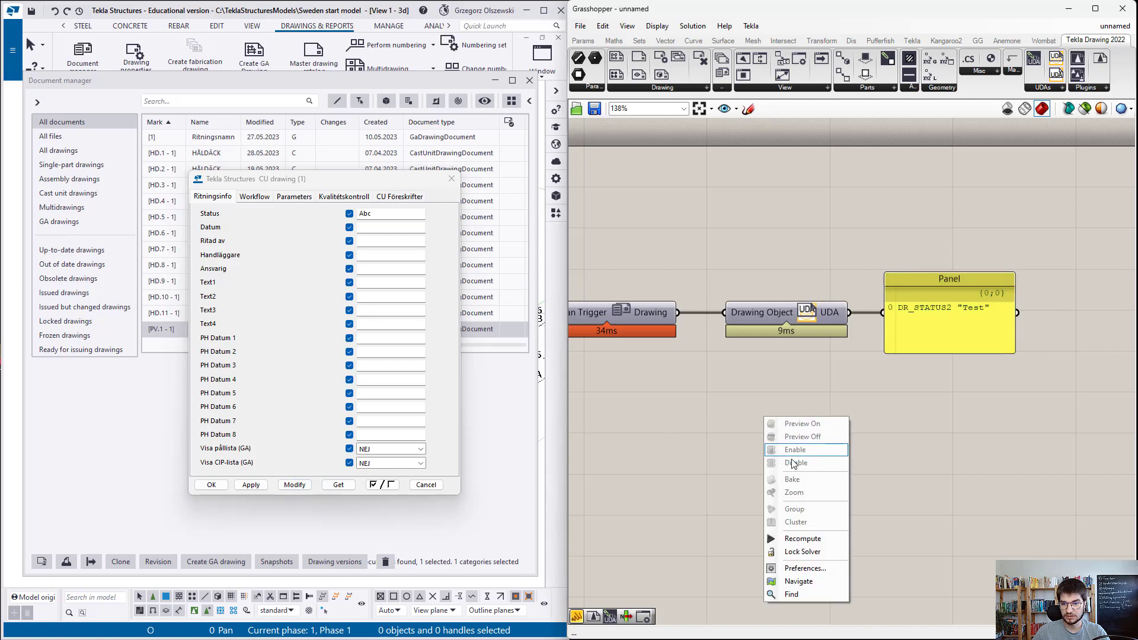
pyautogui.click(796, 449)
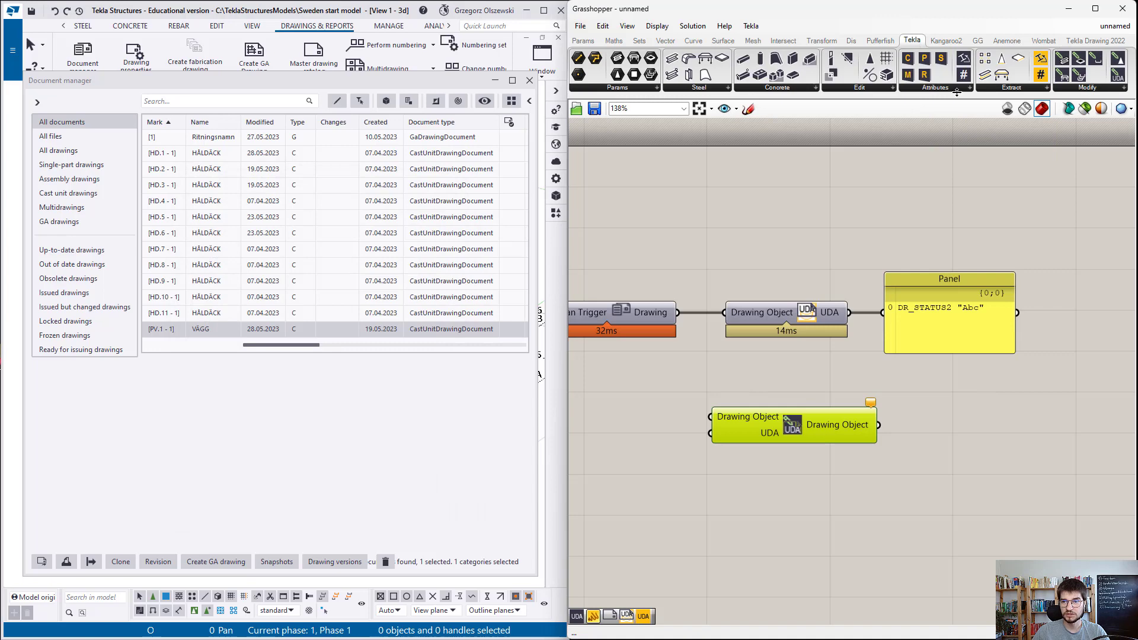
# Add a Construct UDA with name DR_STATUS2 and value READY, wired into the drawing UDA setter
pyautogui.click(968, 87)
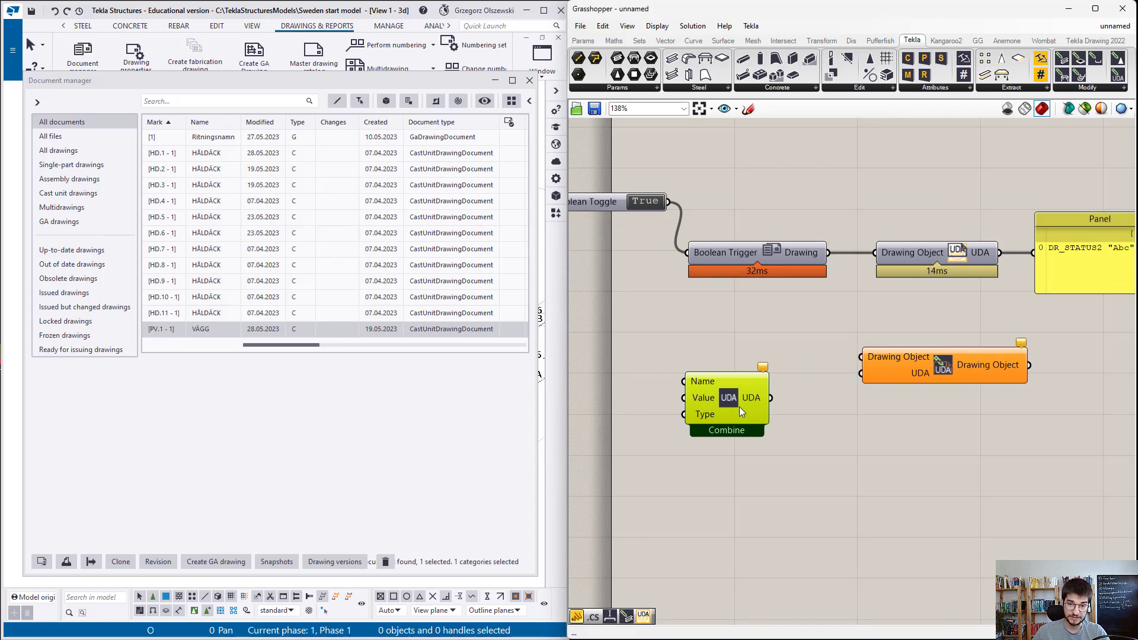
pyautogui.moveTo(725, 405); pyautogui.dragTo(739, 408)
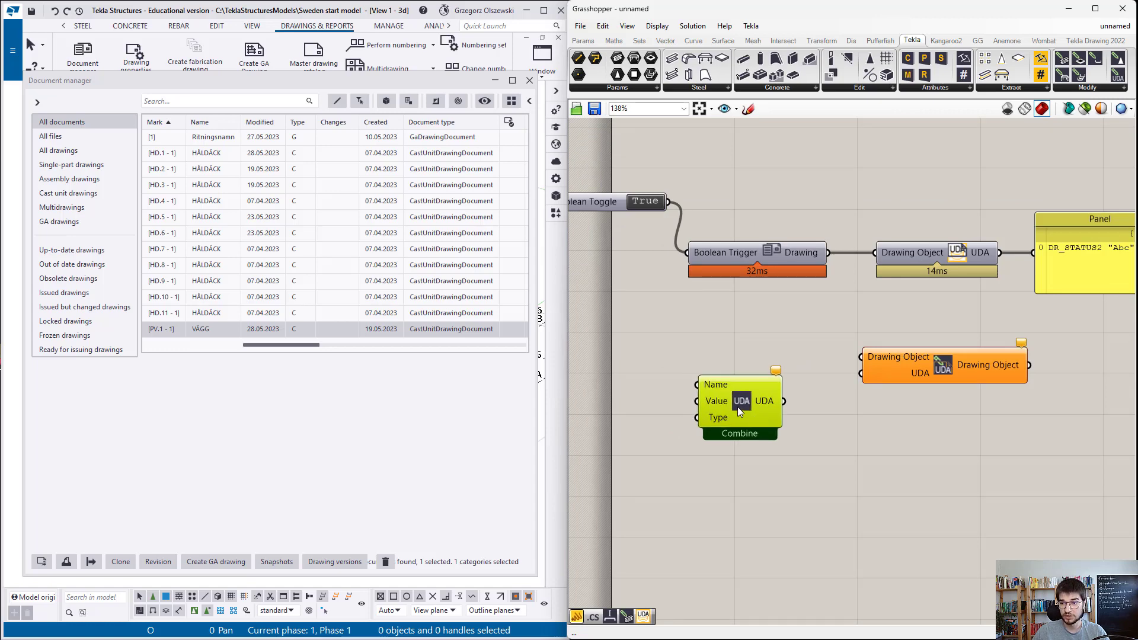
pyautogui.scroll(-3)
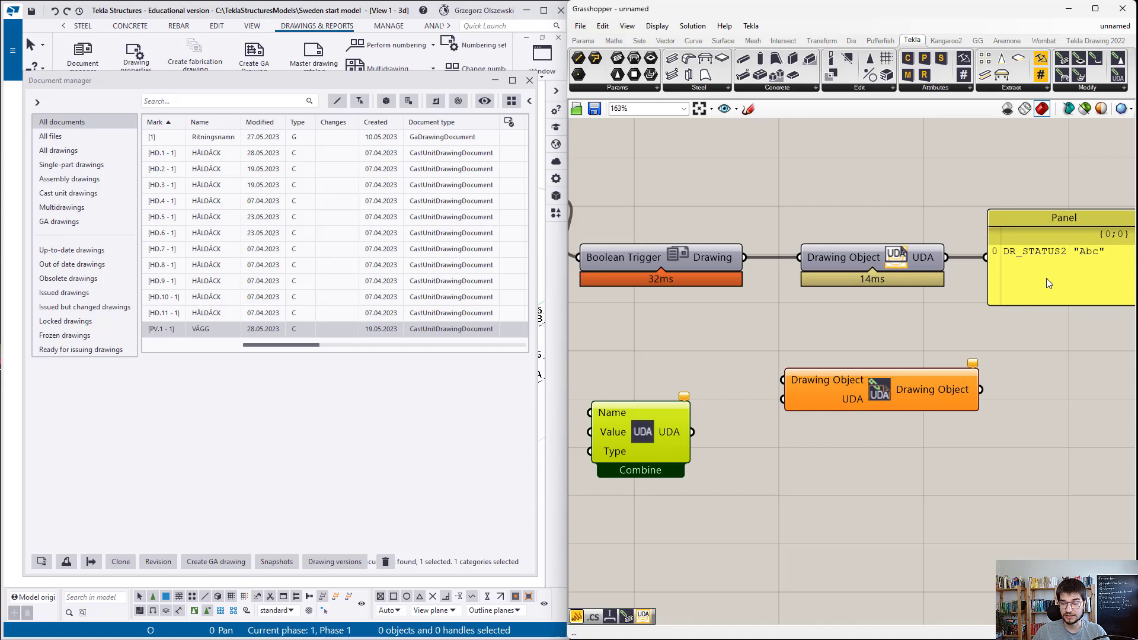
pyautogui.moveTo(740, 256); pyautogui.dragTo(773, 381)
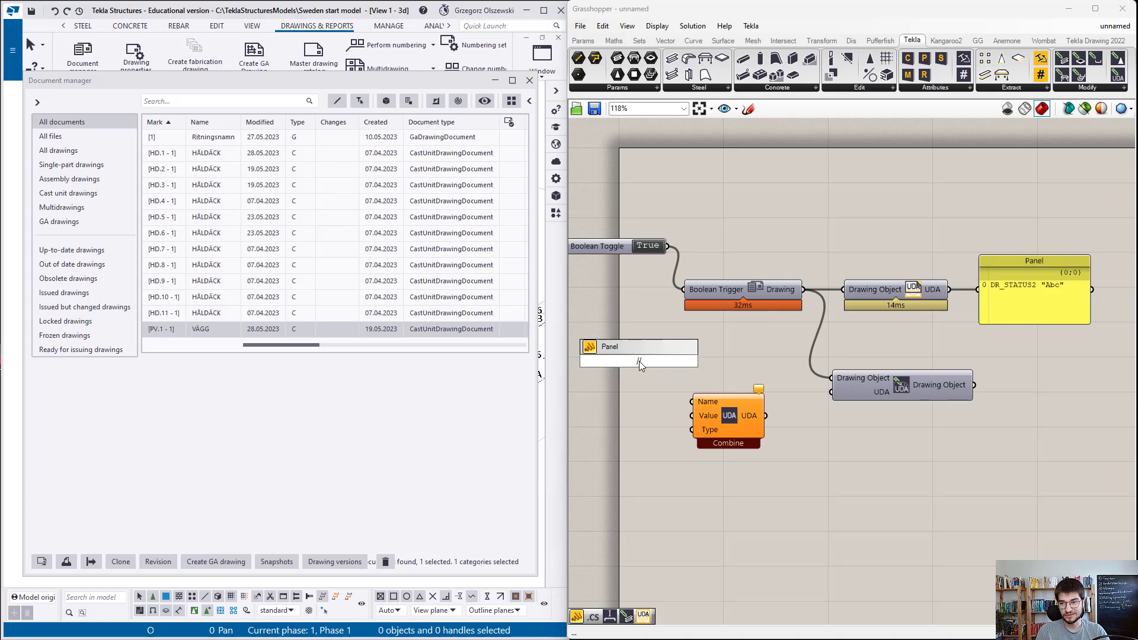
pyautogui.write('//DR_ST')
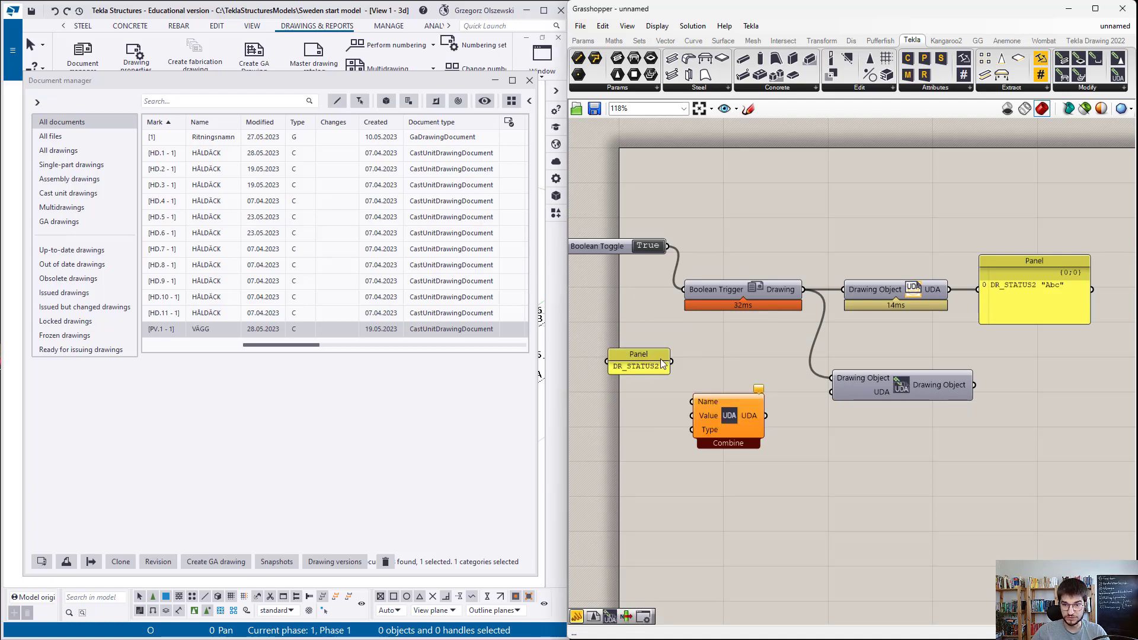
pyautogui.rightClick(201, 329)
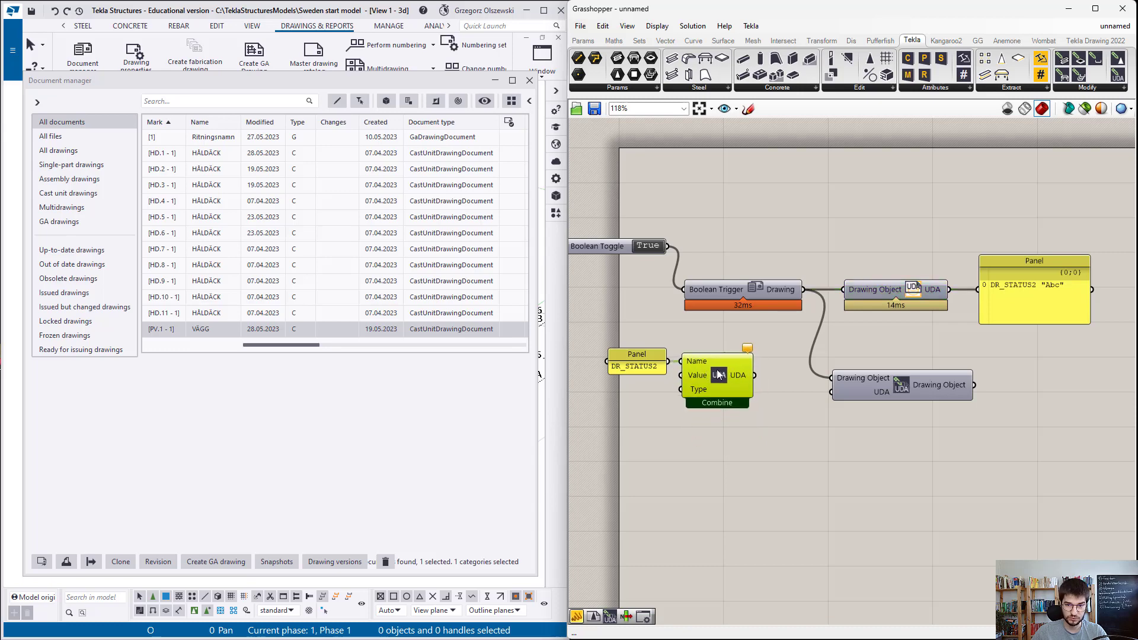
pyautogui.rightClick(697, 376)
pyautogui.write('READY')
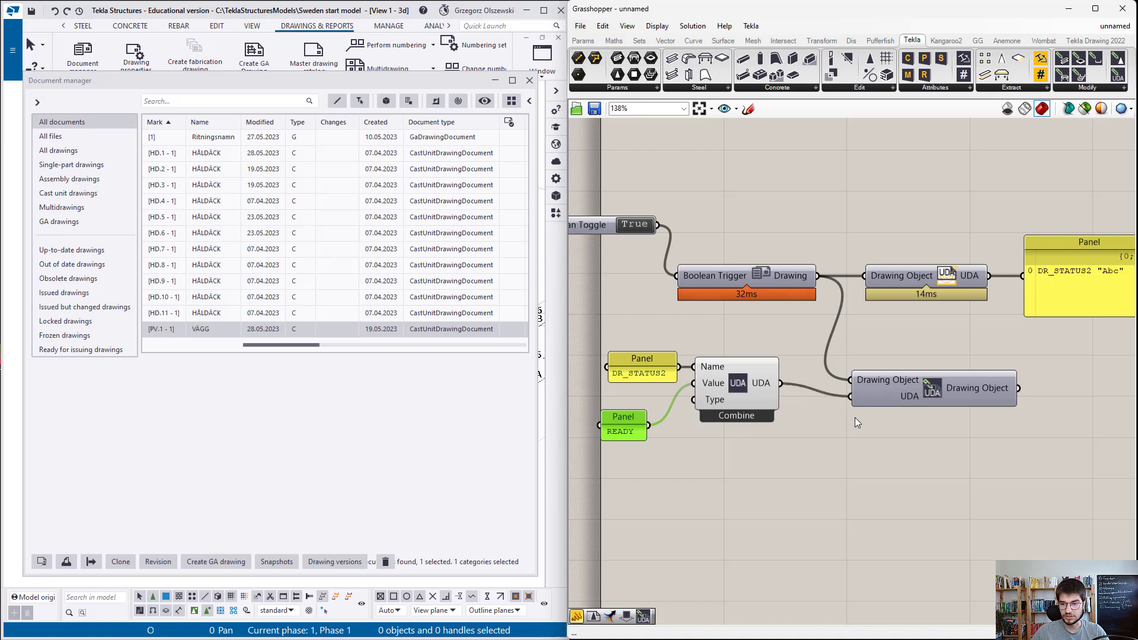
pyautogui.rightClick(204, 329)
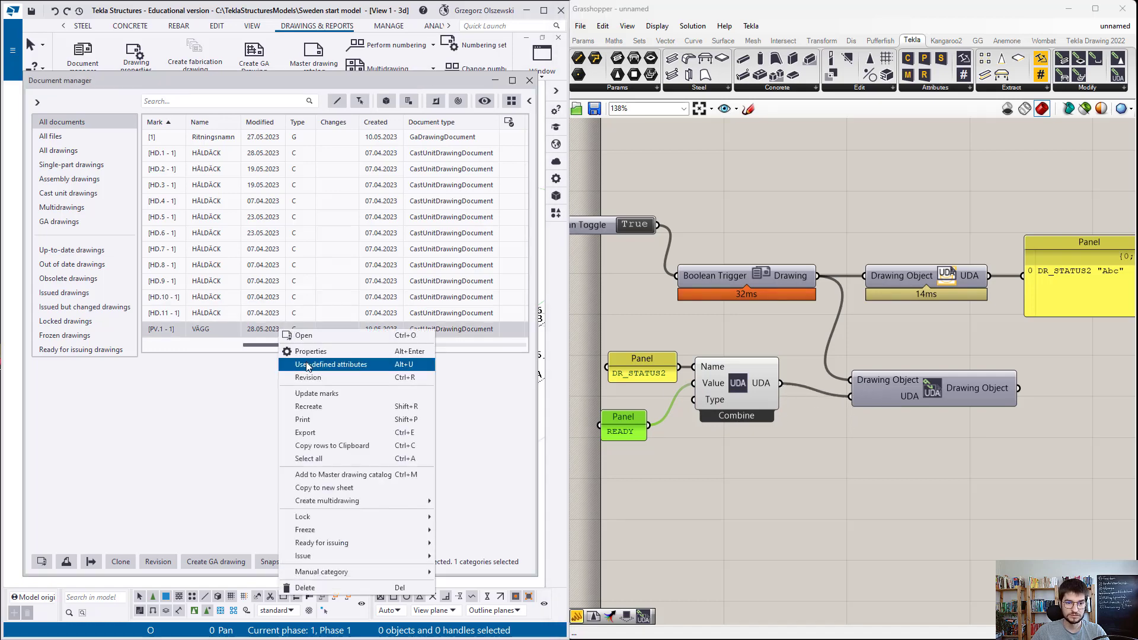
pyautogui.click(332, 365)
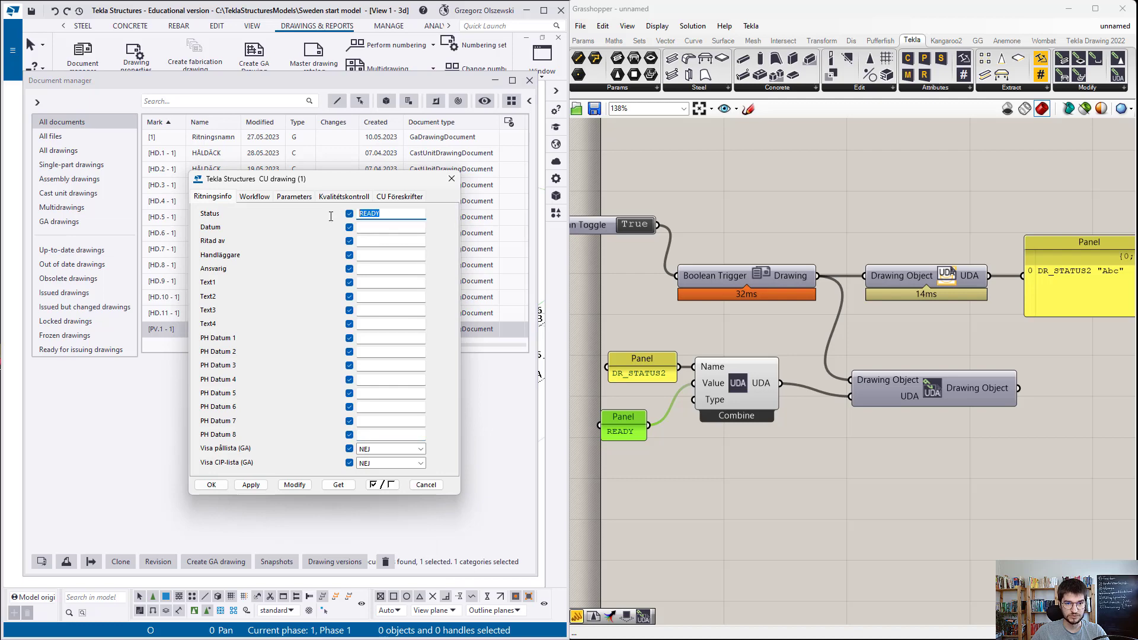
pyautogui.click(425, 484)
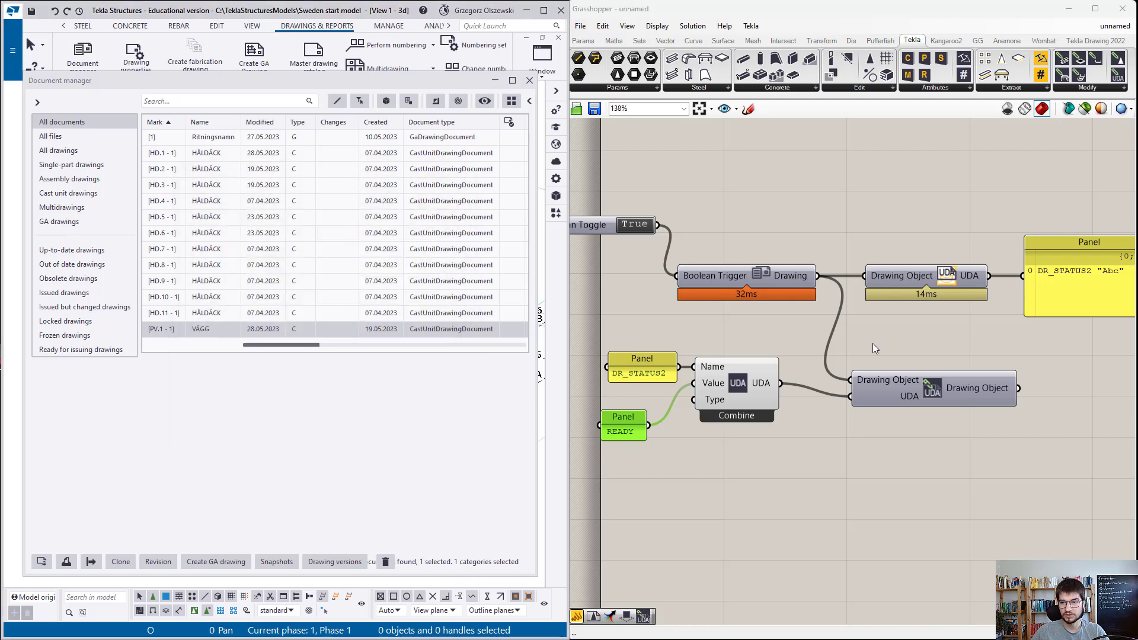
pyautogui.rightClick(900, 387)
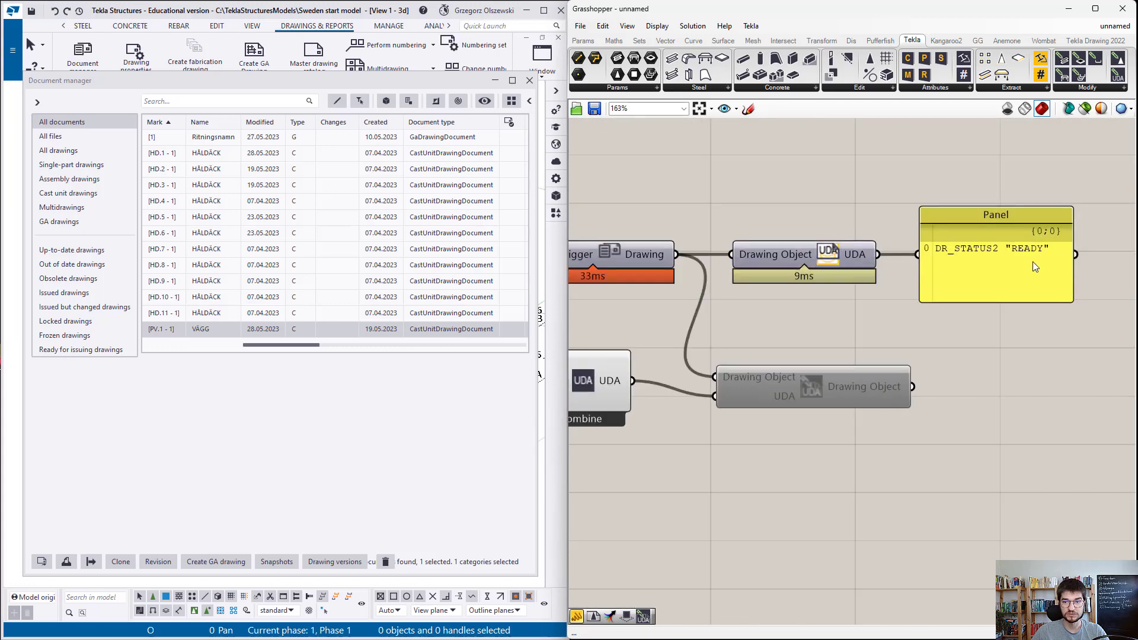
pyautogui.moveTo(1002, 291)
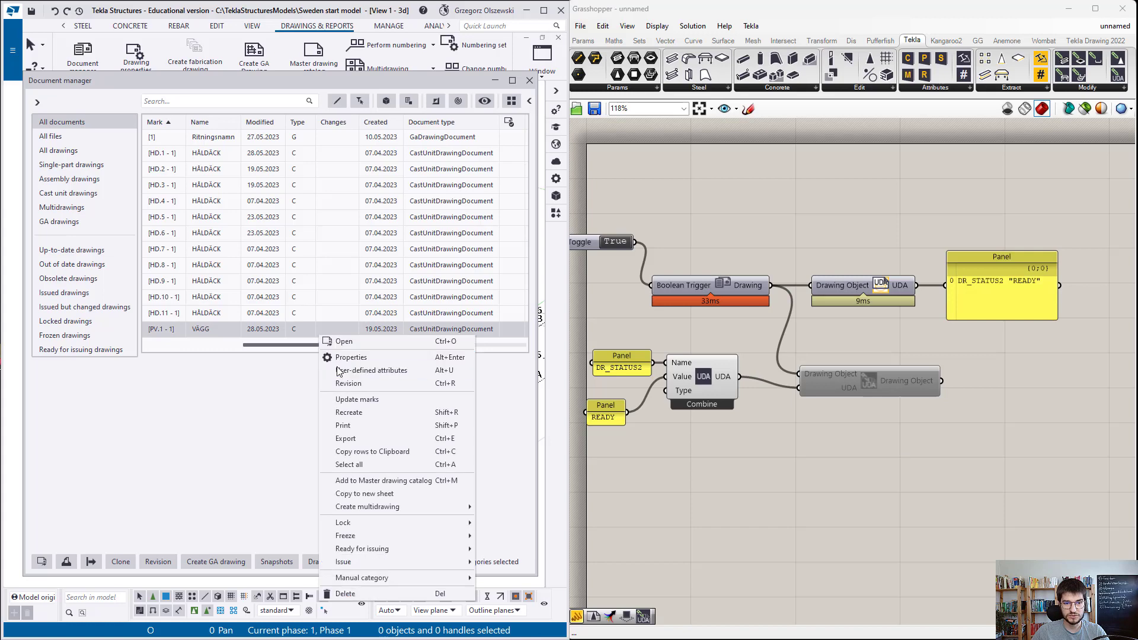
# Open the VÄGG drawing's user-defined attributes on the Workflow tab to fill Date Checked
pyautogui.click(372, 370)
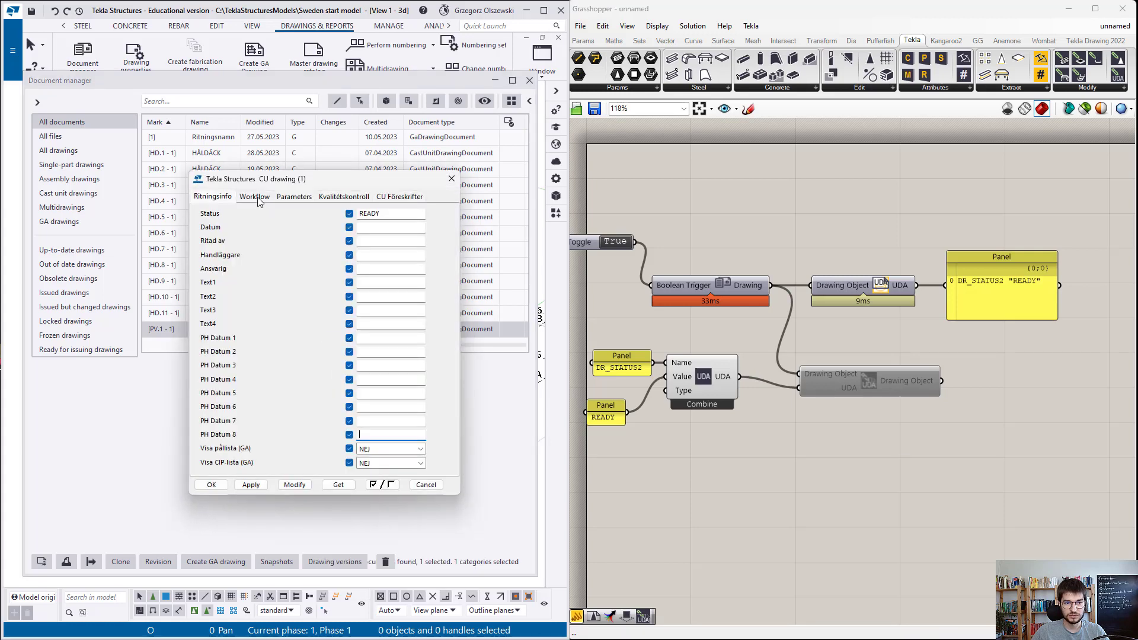
pyautogui.click(253, 197)
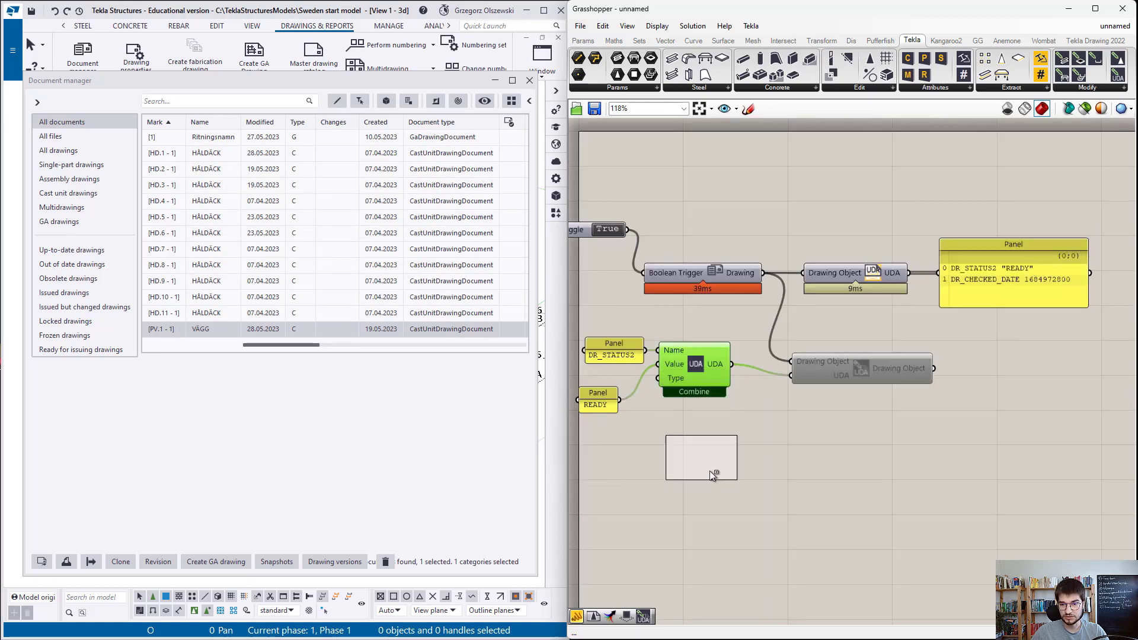
# Connect a DR_CHECKED_DATE panel to the Name input of a second Construct UDA
pyautogui.scroll(3)
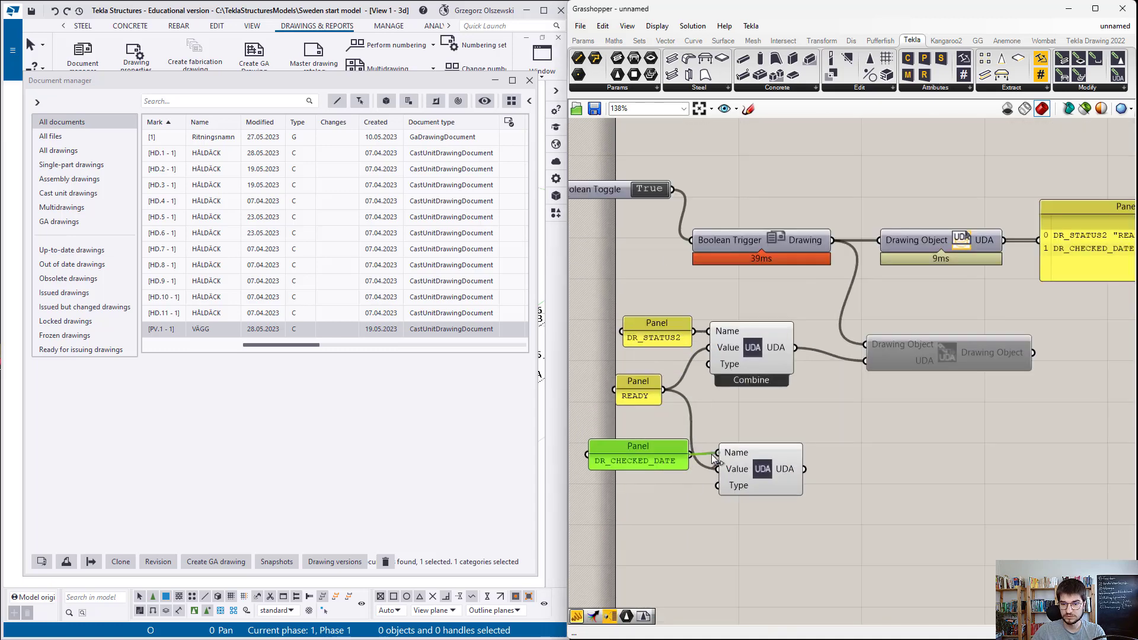
pyautogui.moveTo(785, 466)
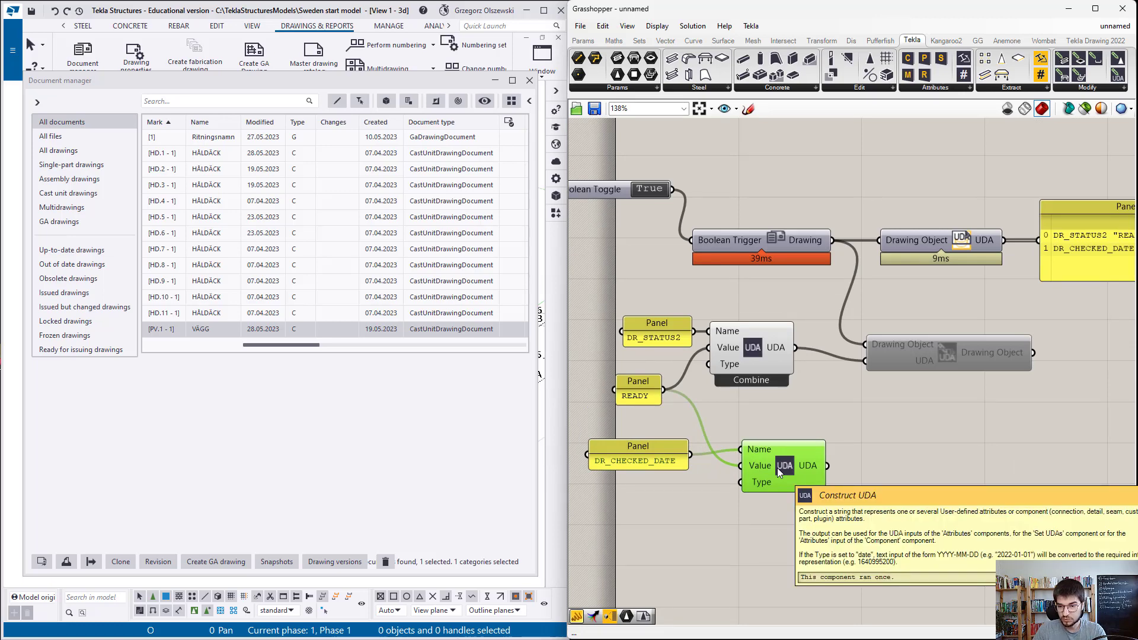
pyautogui.moveTo(765, 486)
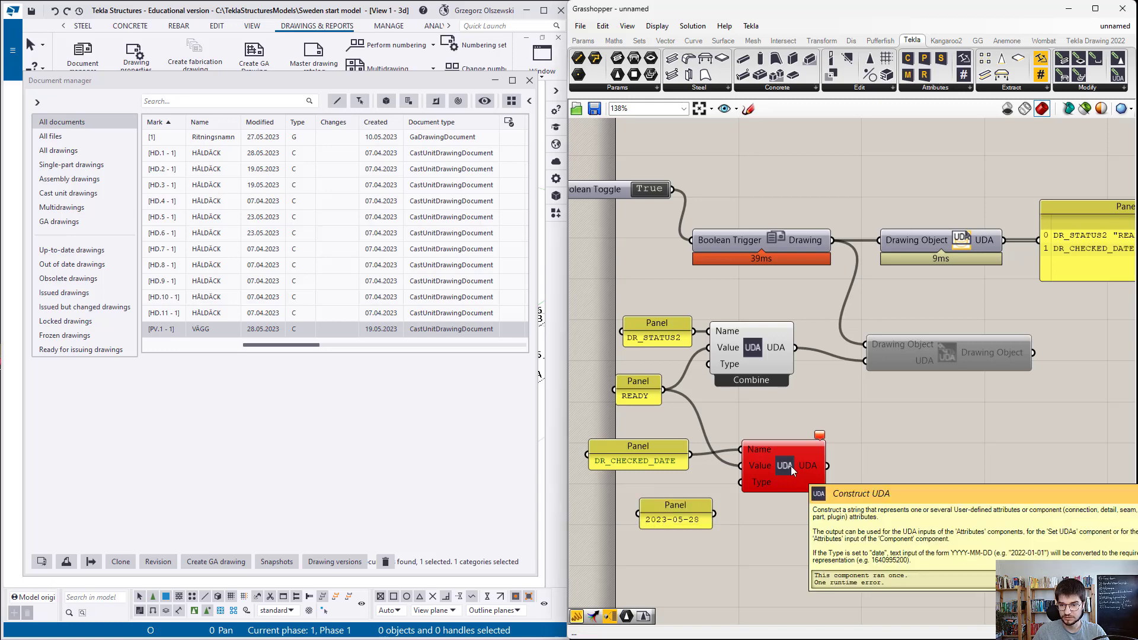
pyautogui.moveTo(724, 519)
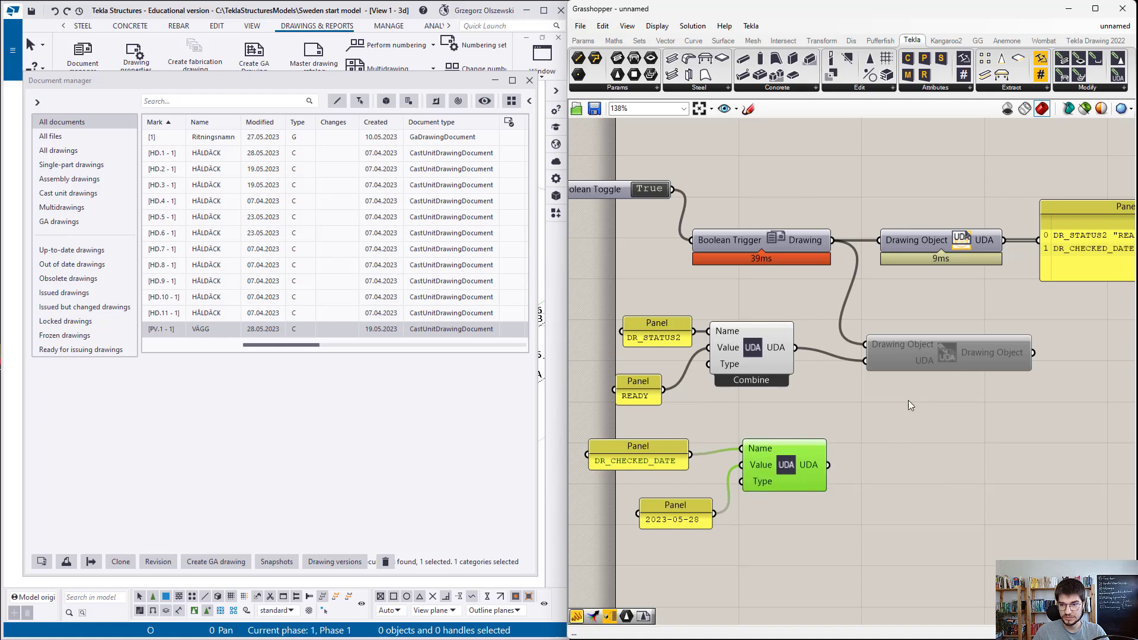
# Feed both UDAs into Drawing Object and check VÄGG's Date Checked reads 20.05.2023
pyautogui.click(947, 360)
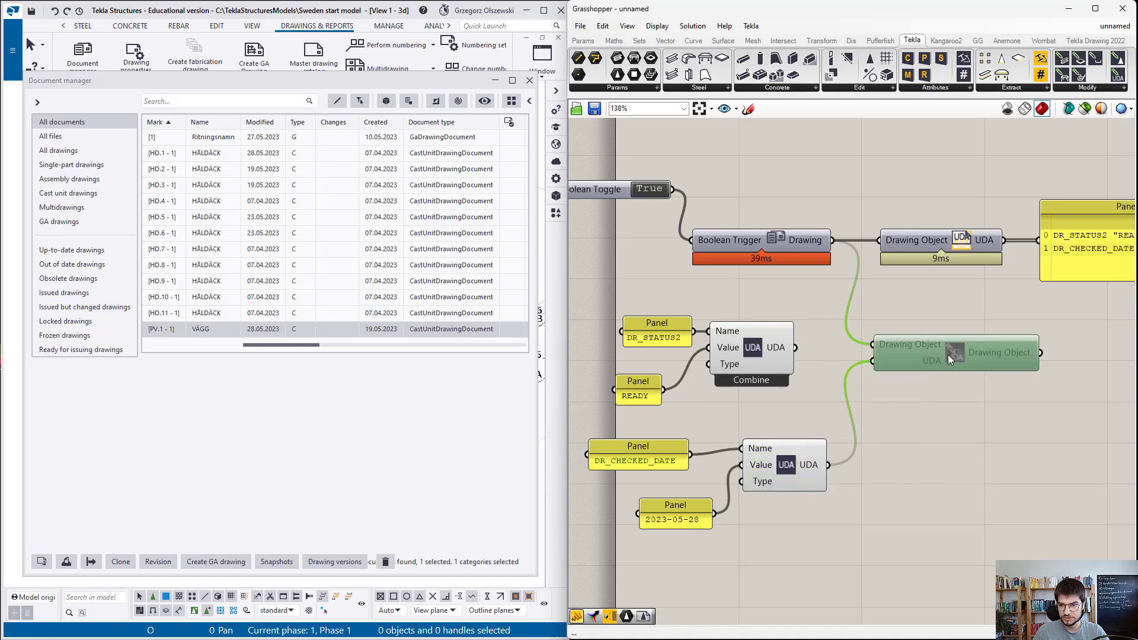
pyautogui.moveTo(969, 383)
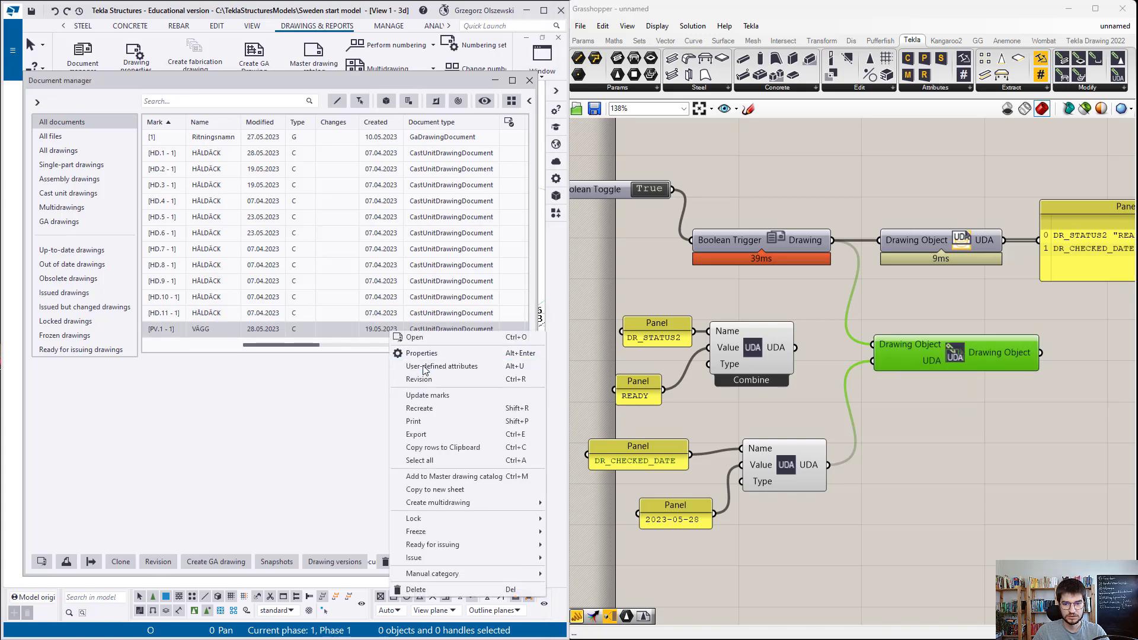
pyautogui.click(442, 366)
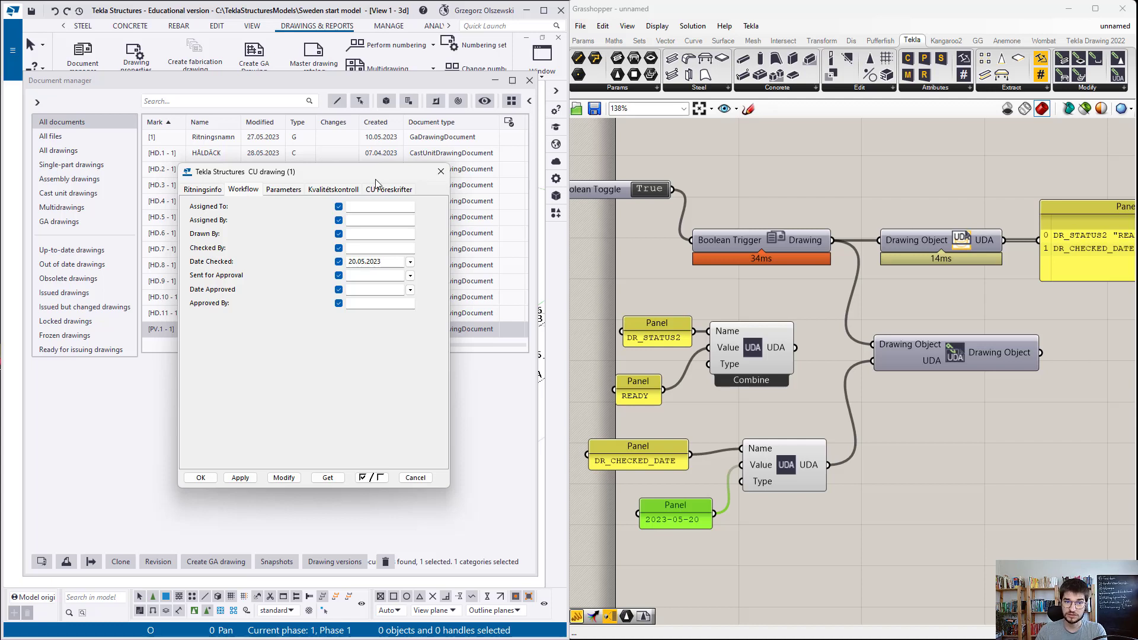
# Close the VÄGG drawing's user-defined attributes dialog
pyautogui.click(202, 190)
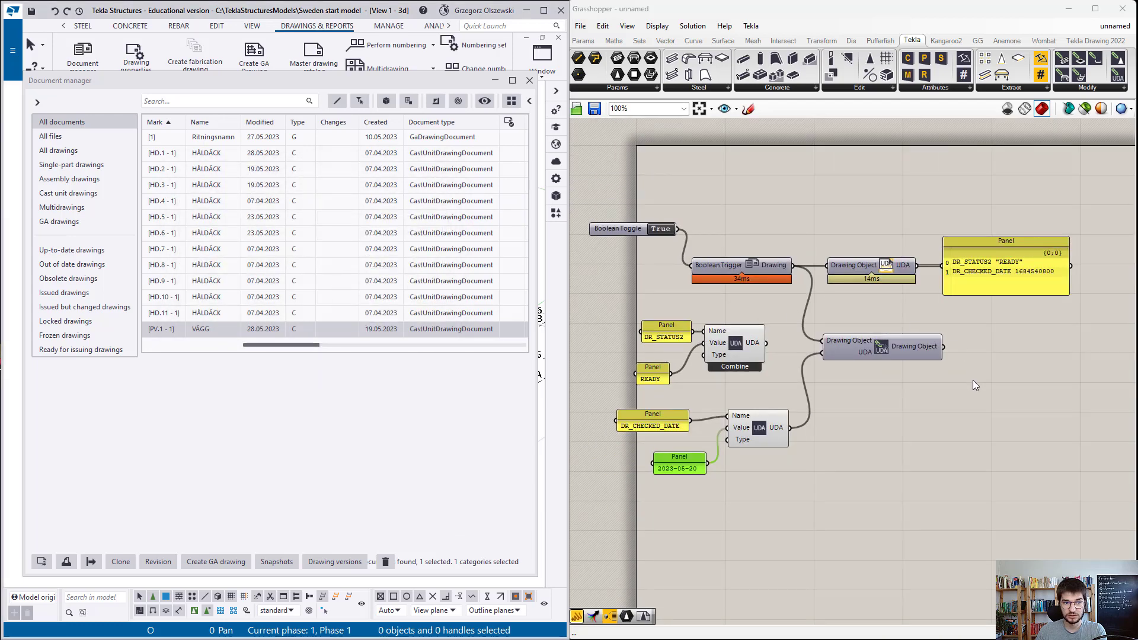
pyautogui.moveTo(978, 390)
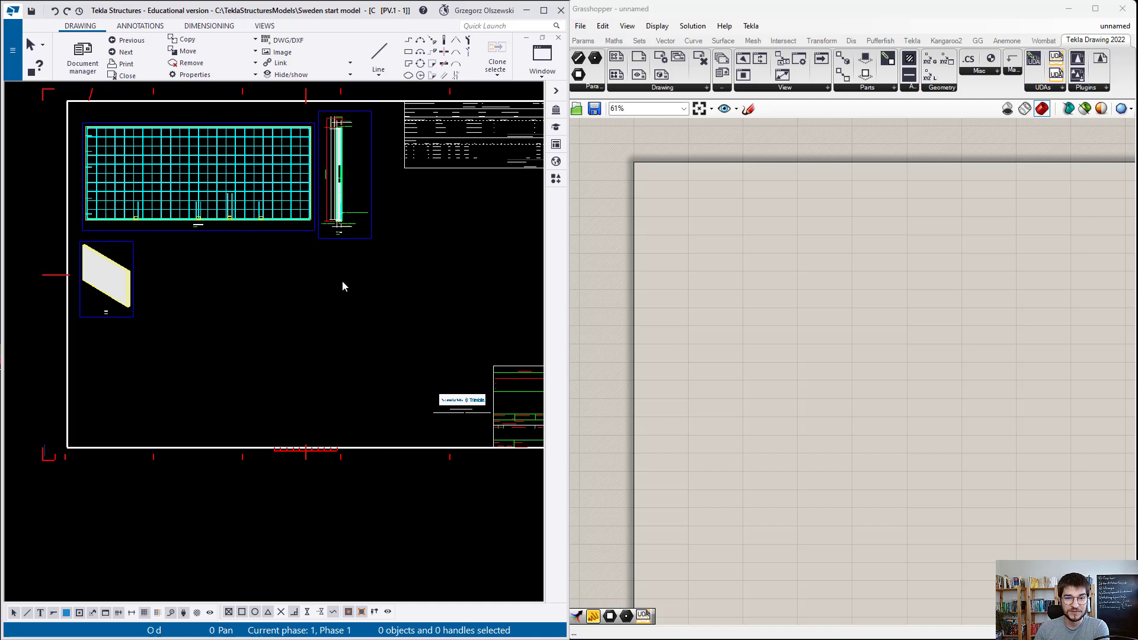
pyautogui.moveTo(478, 182)
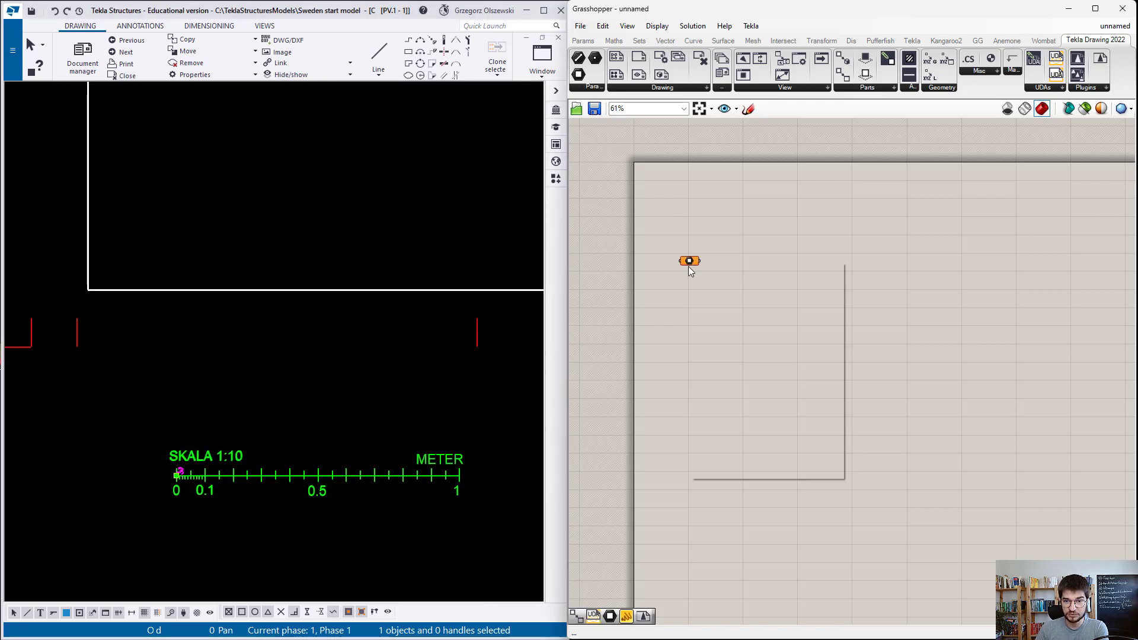
# Read the picked scale bar's plugin name and feed DrawingSymbolPlugin into a Drawing Plugin component
pyautogui.click(601, 391)
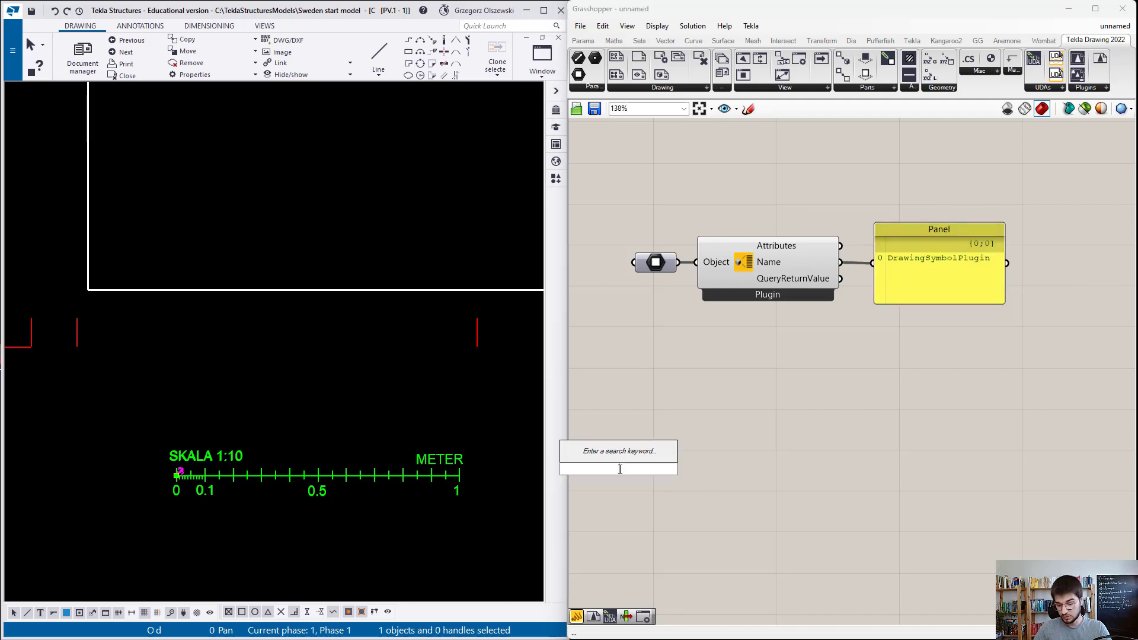
pyautogui.write('//Drawing')
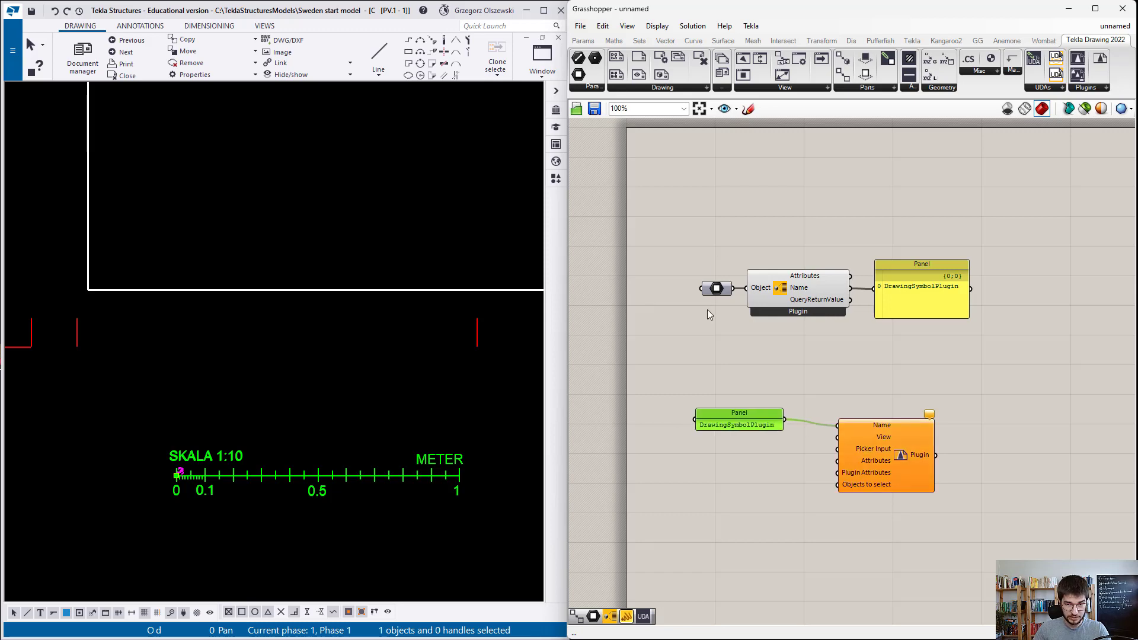
pyautogui.moveTo(811, 426)
pyautogui.write('bool')
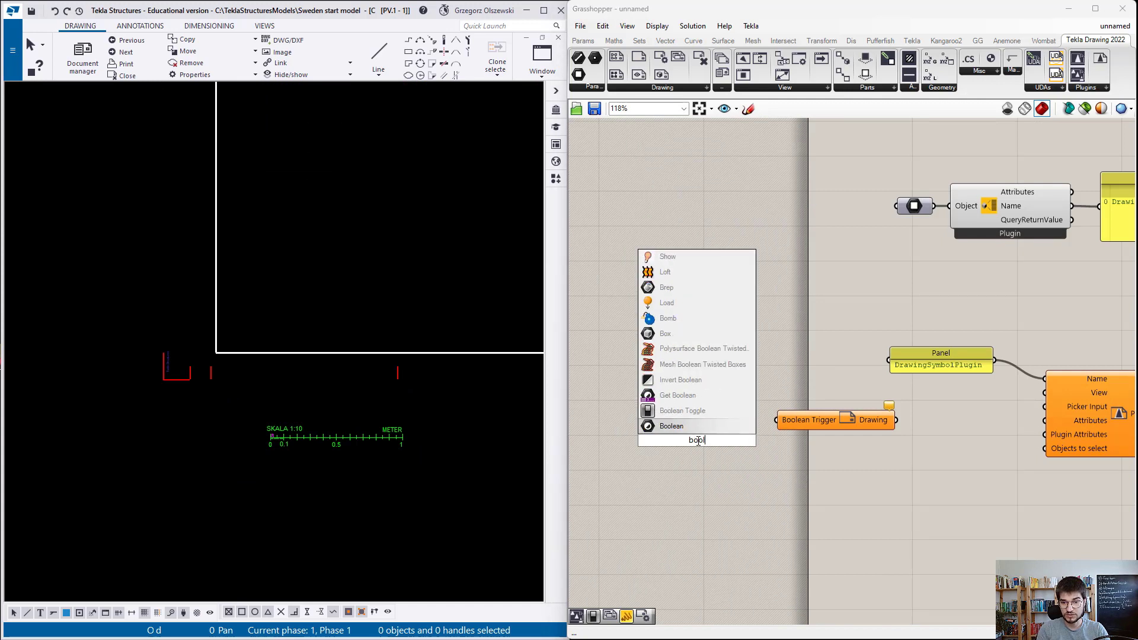
# Wire the True toggle into the Boolean Trigger, and the trigger's Drawing into the plugin's View input
pyautogui.click(683, 410)
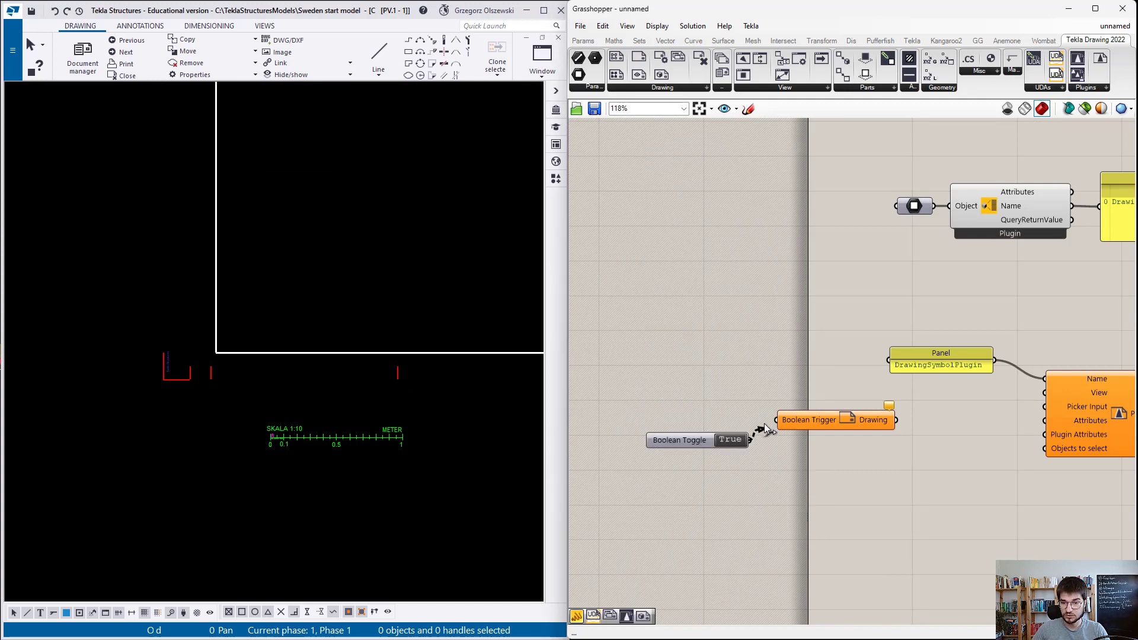
pyautogui.click(835, 419)
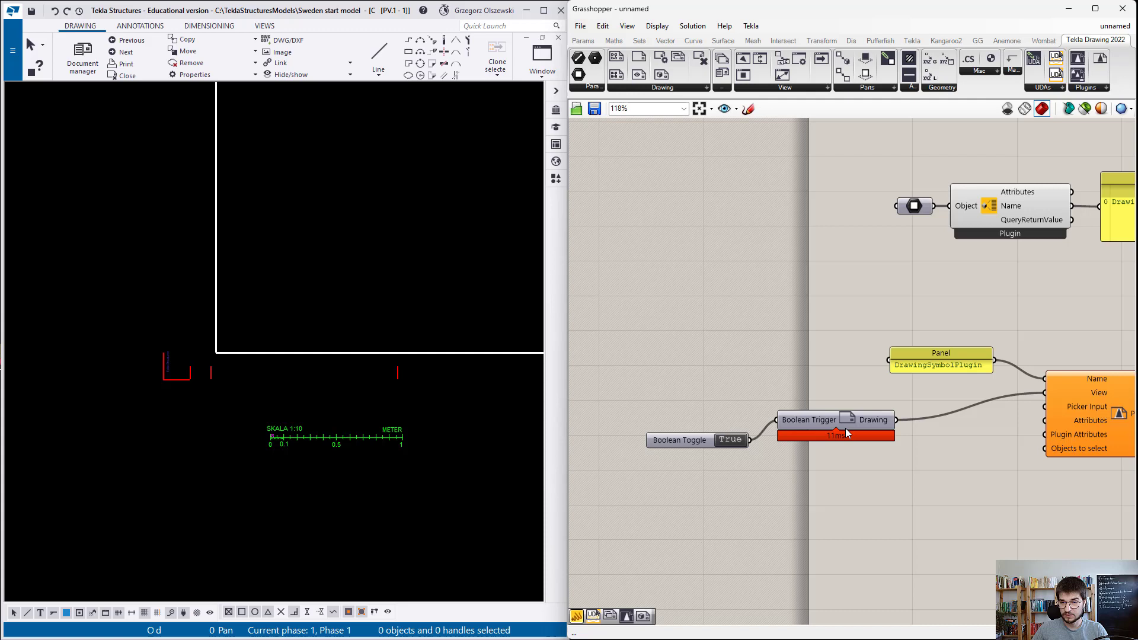
pyautogui.scroll(-3)
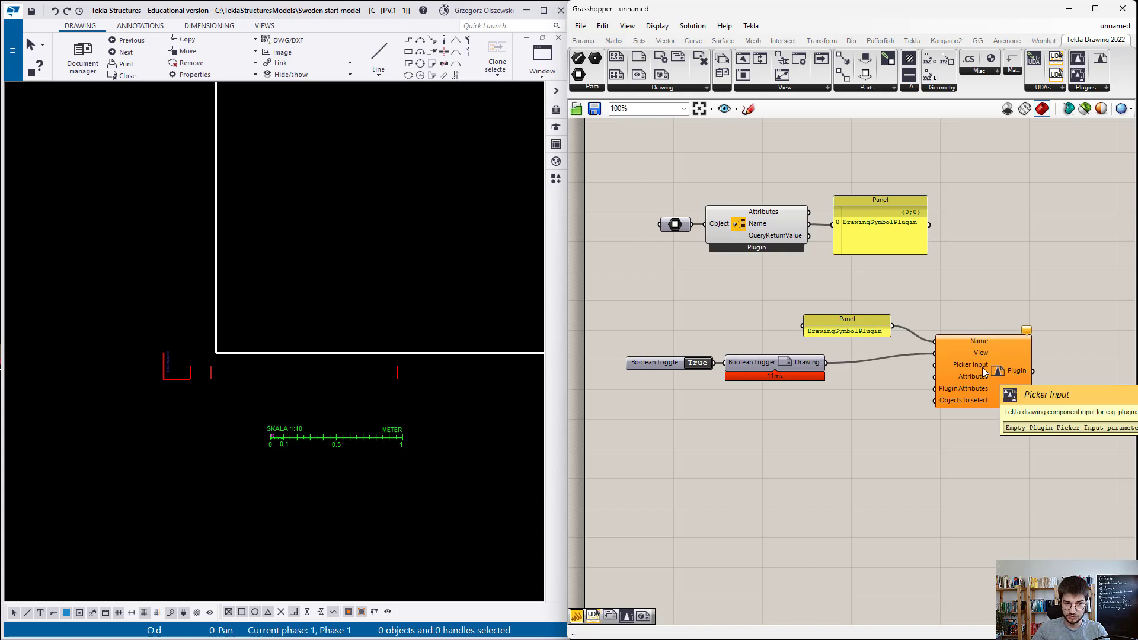
pyautogui.moveTo(413, 349)
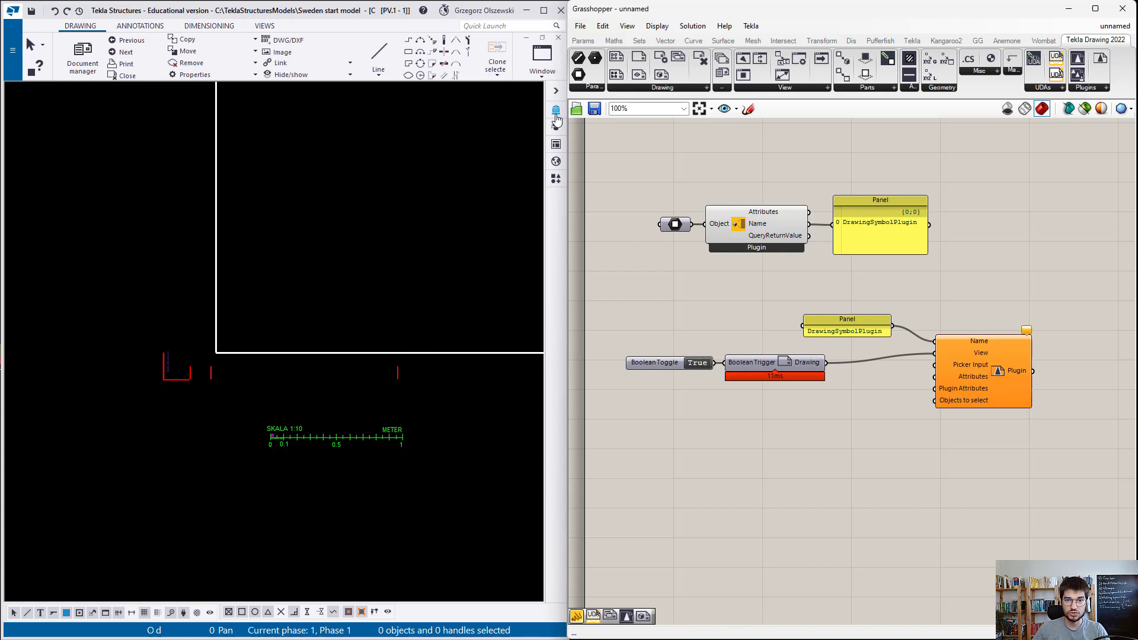
pyautogui.moveTo(556, 110)
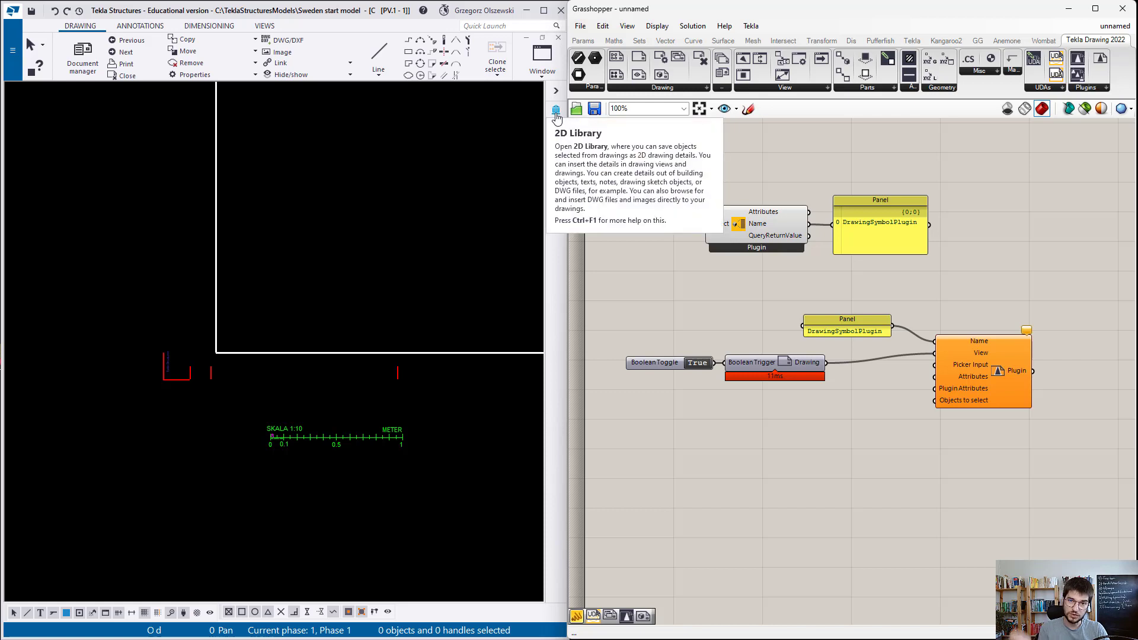
# Add a View and One point Input fed by the trigger's Drawing, routed into Picker Input
pyautogui.click(555, 110)
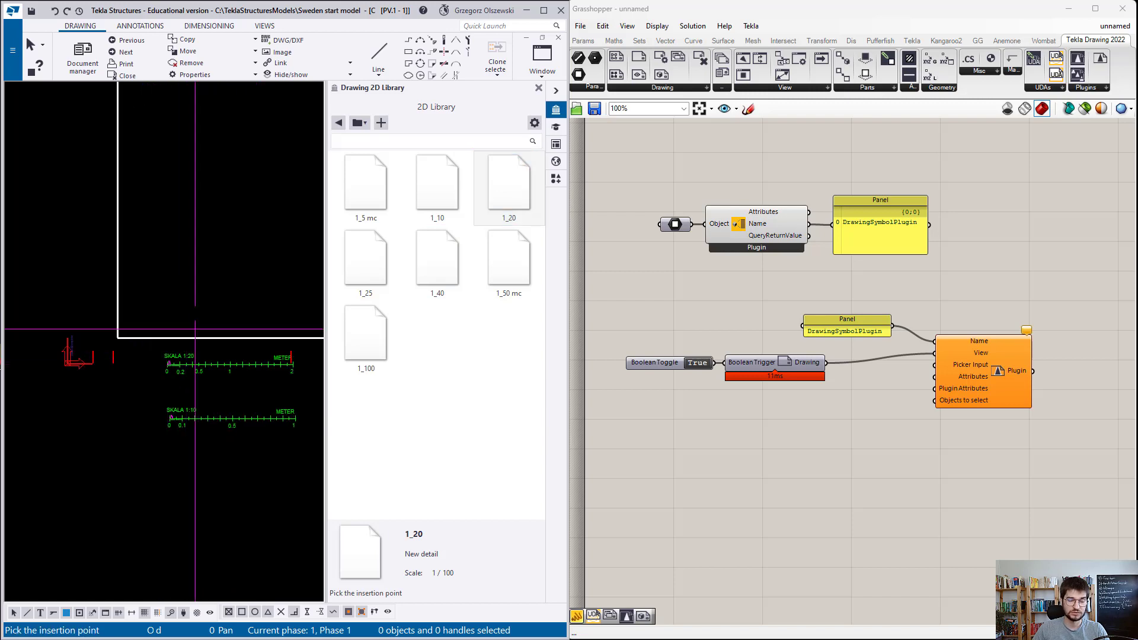
pyautogui.click(537, 87)
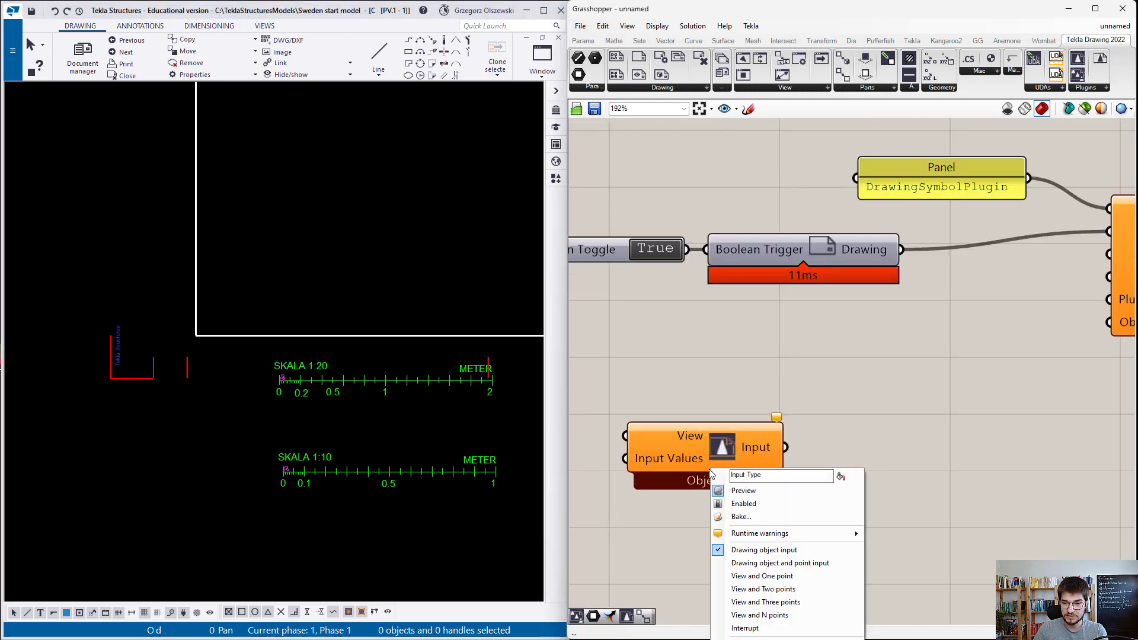
pyautogui.moveTo(760, 576)
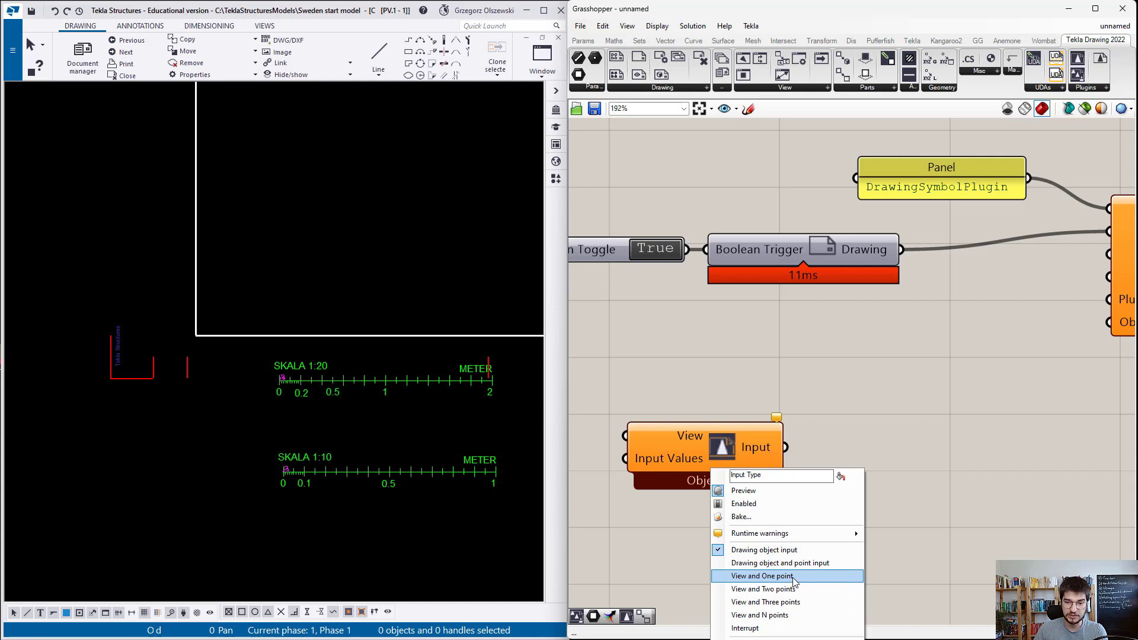
pyautogui.click(760, 575)
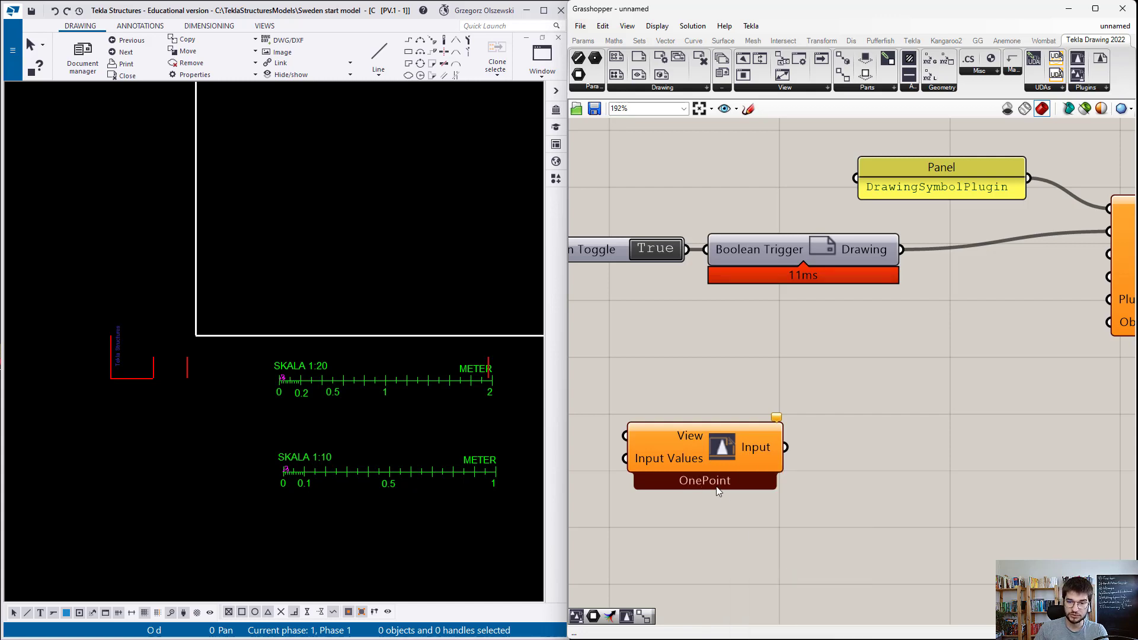
pyautogui.moveTo(704, 447); pyautogui.dragTo(918, 399)
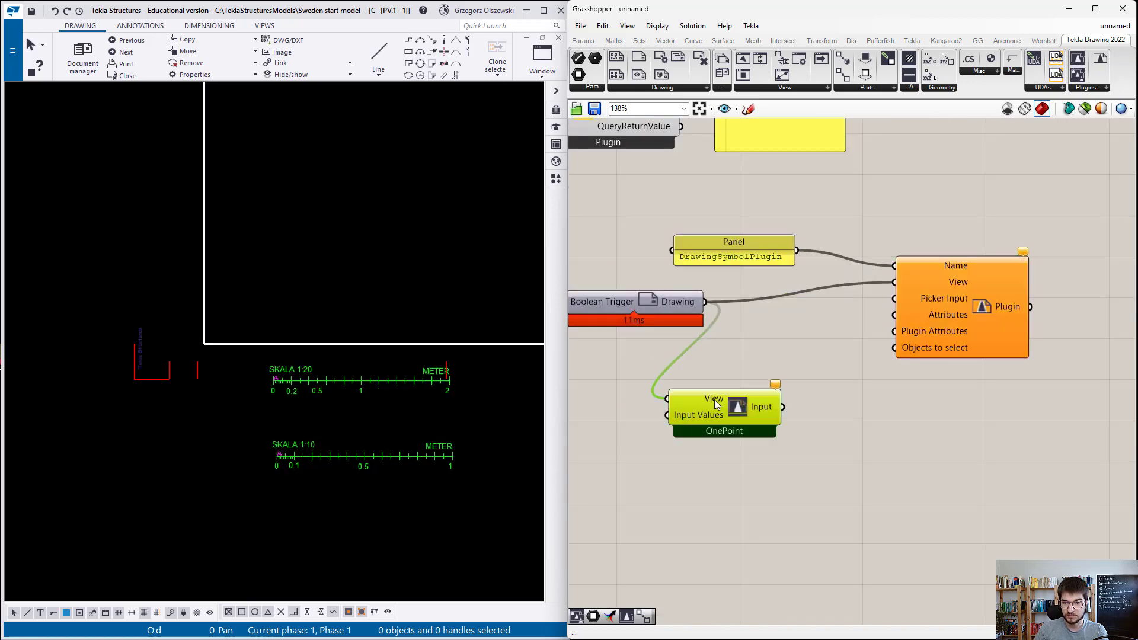
pyautogui.moveTo(724, 398); pyautogui.dragTo(779, 360)
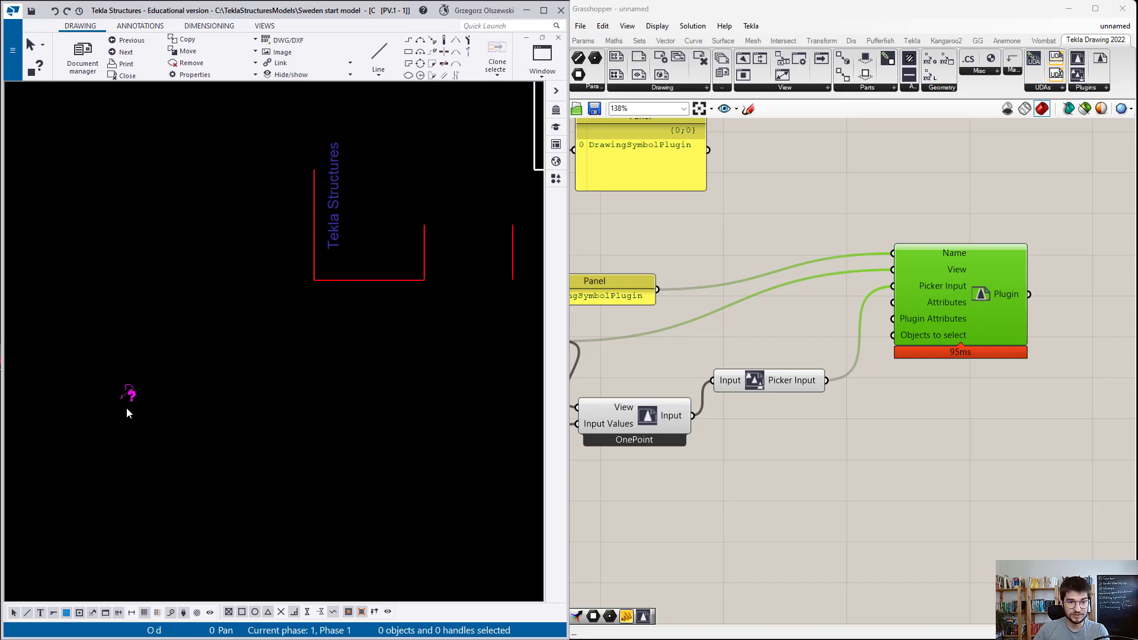
# Select the newly inserted symbol plugin object in the wall drawing
pyautogui.click(120, 413)
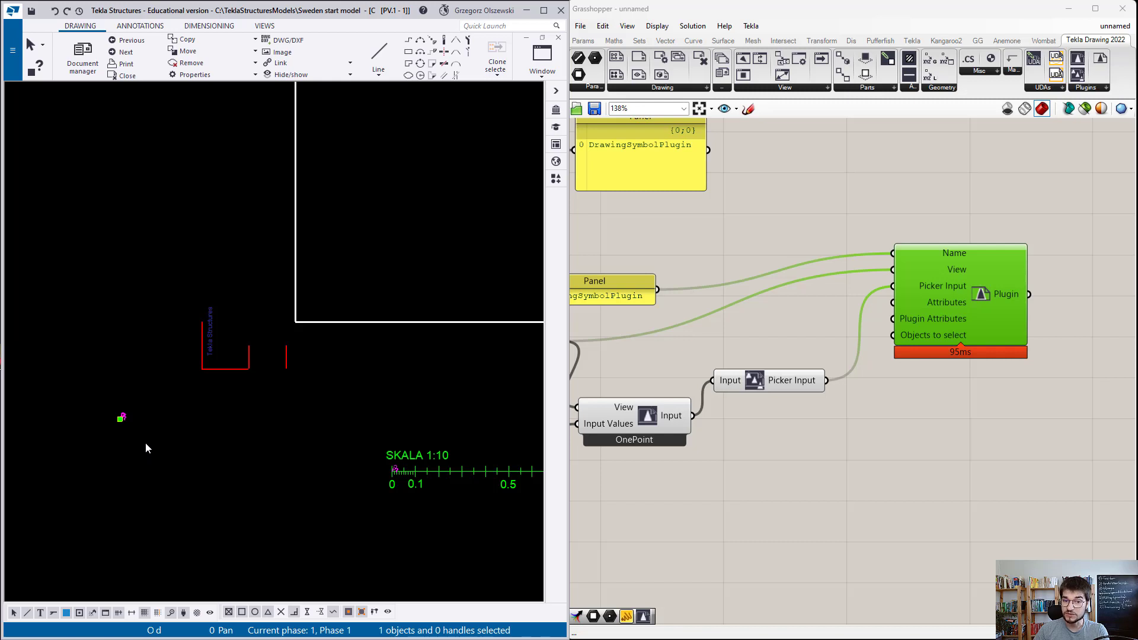
pyautogui.moveTo(159, 450)
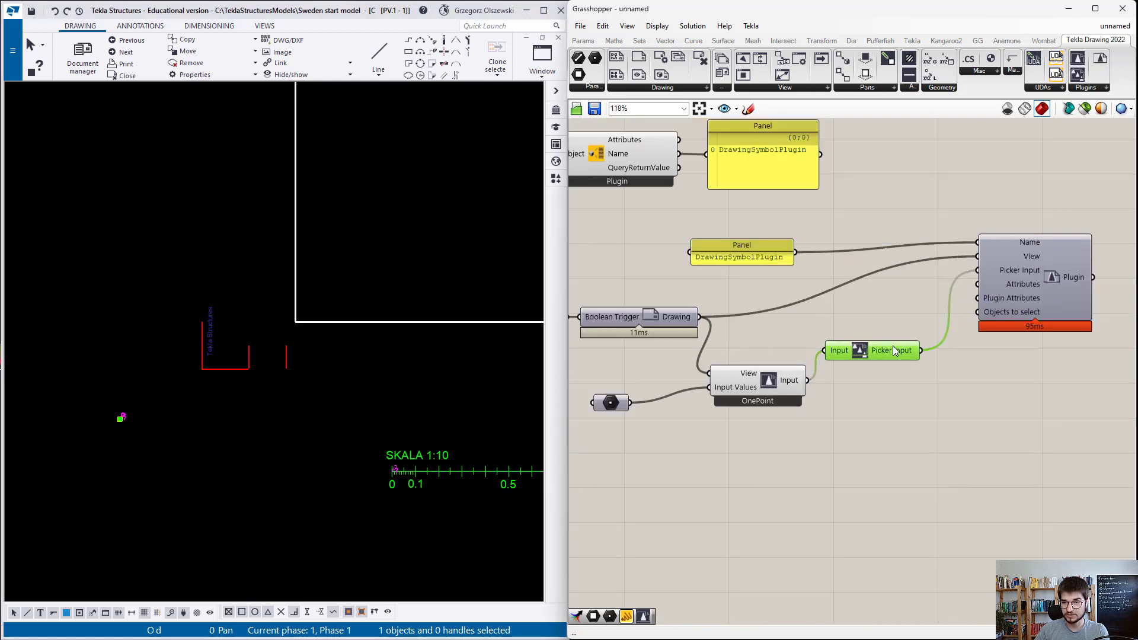
pyautogui.moveTo(876, 369)
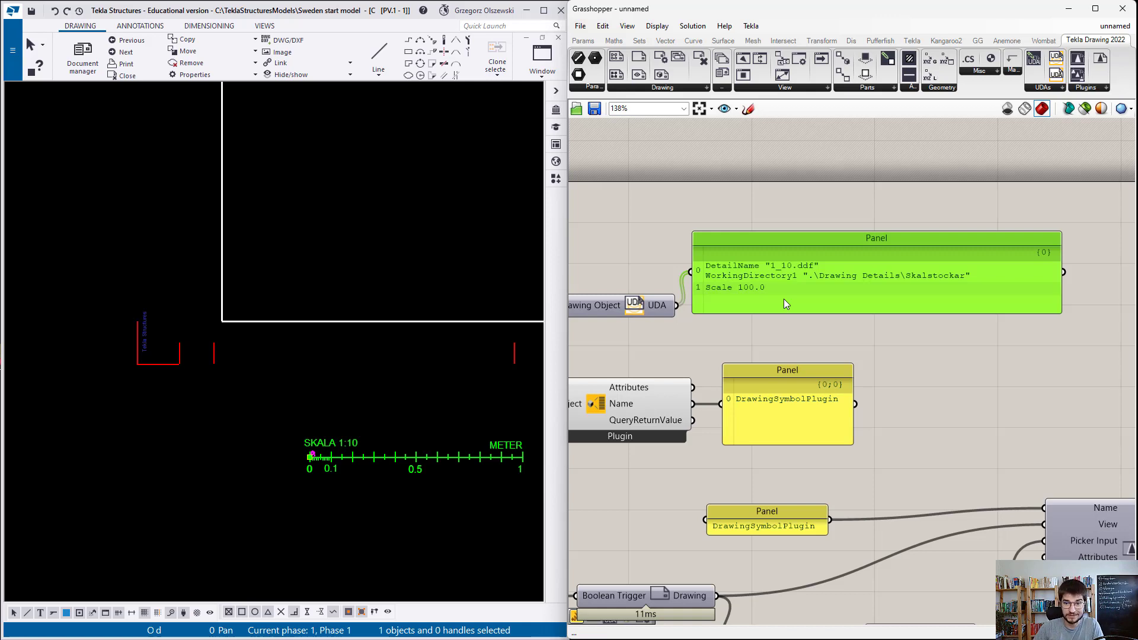
pyautogui.moveTo(535, 143)
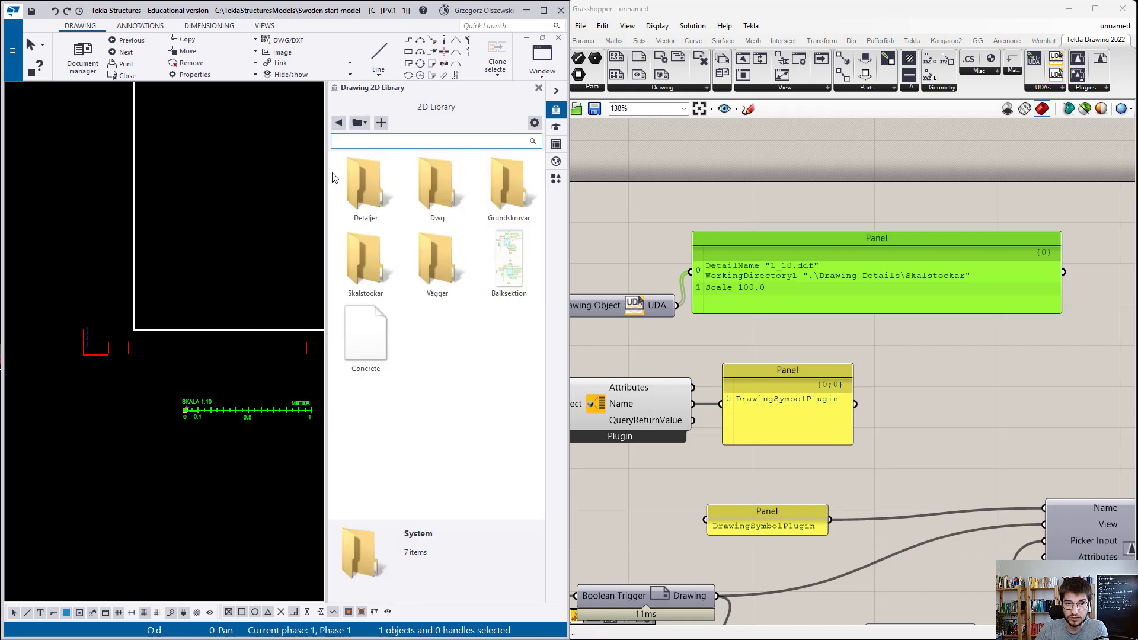
# Check the 1_10.ddf scale detail in the 2D Library, then close the library
pyautogui.doubleClick(365, 185)
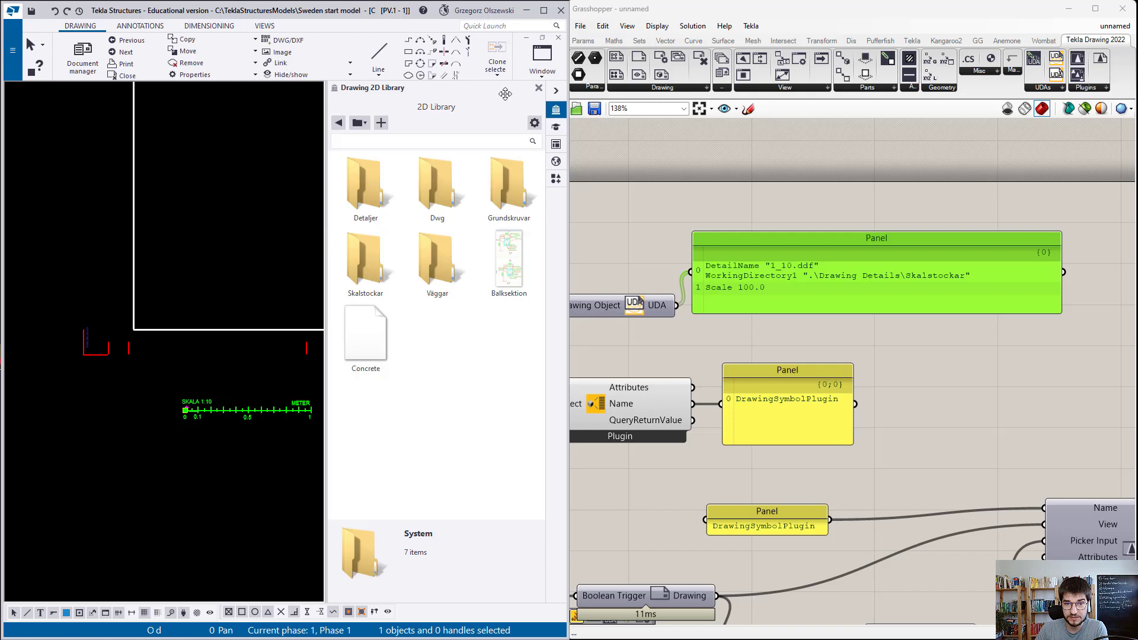
pyautogui.click(538, 87)
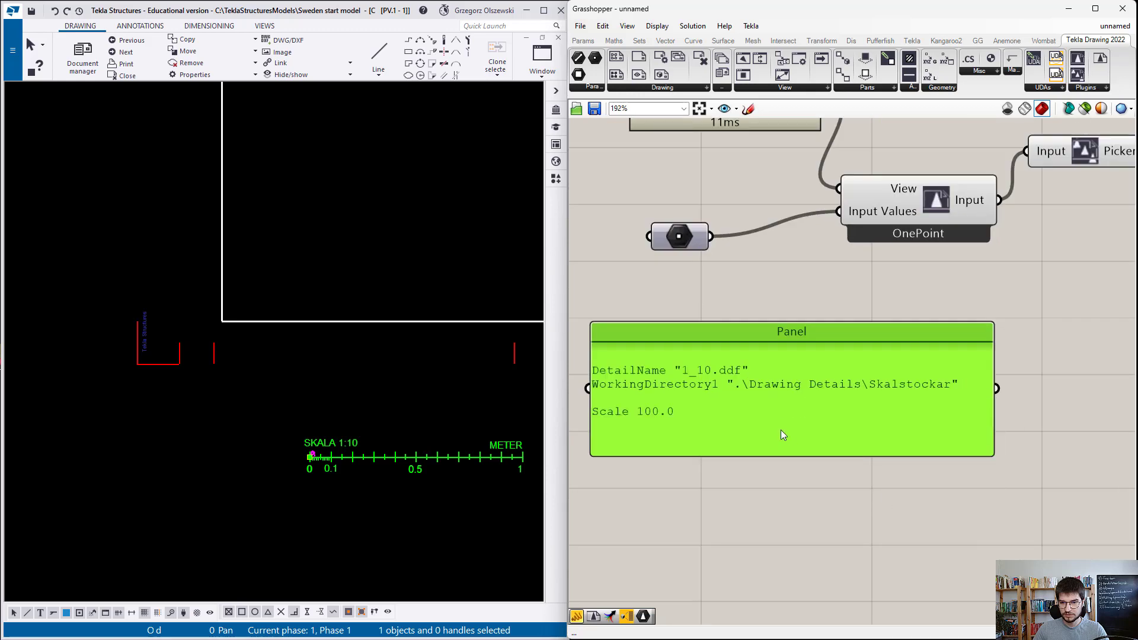
# Edit the panel's DetailName to 1_20.ddf and open the Skalstockar details folder
pyautogui.doubleClick(791, 385)
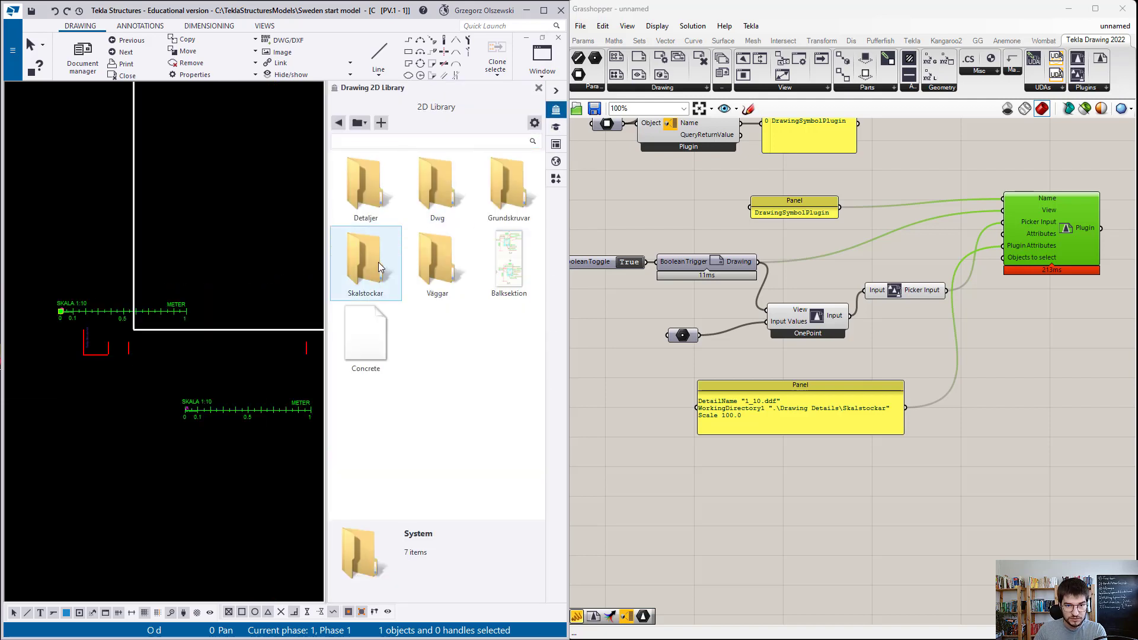
pyautogui.doubleClick(366, 259)
pyautogui.write('2')
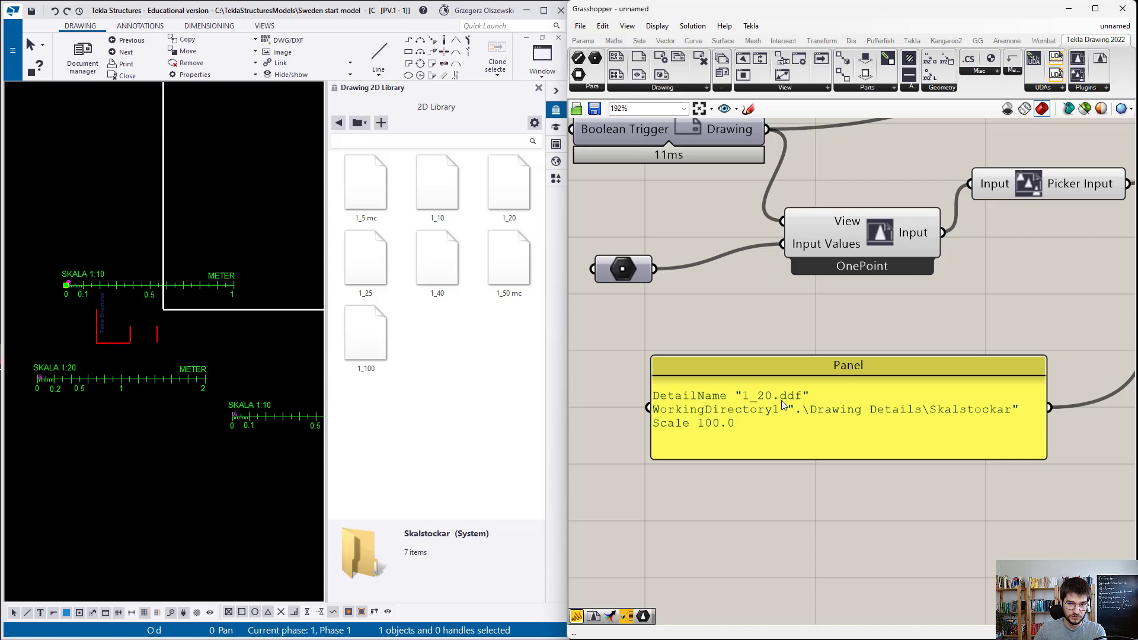
pyautogui.moveTo(468, 196)
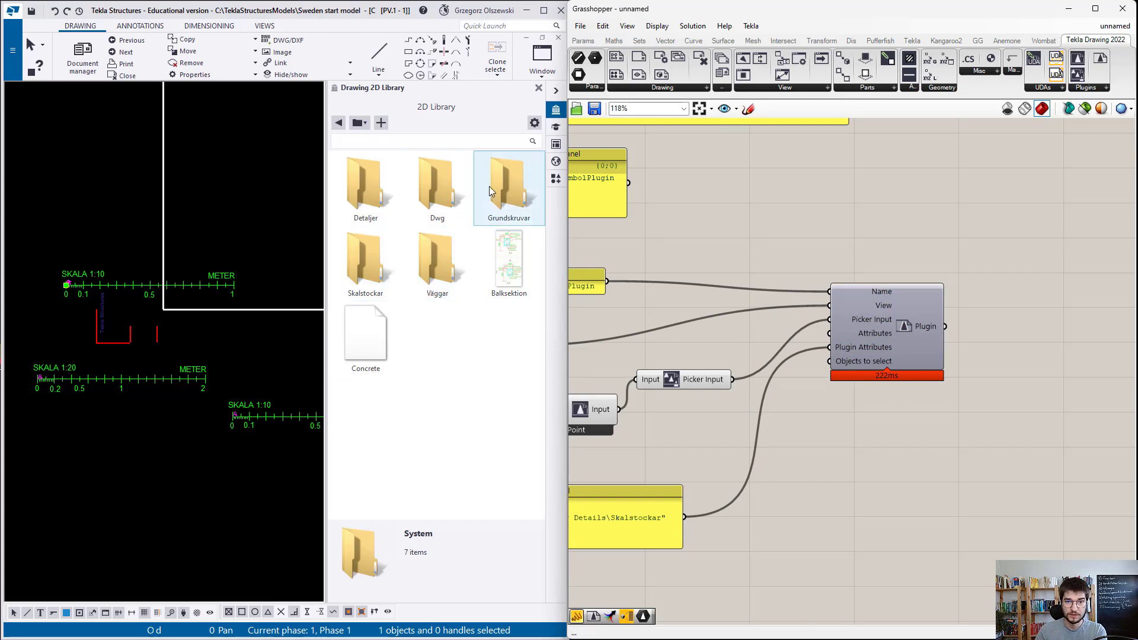
# Open the Applications & components catalog listing CircularBreakLine, Rebar group marking and other samples
pyautogui.click(555, 179)
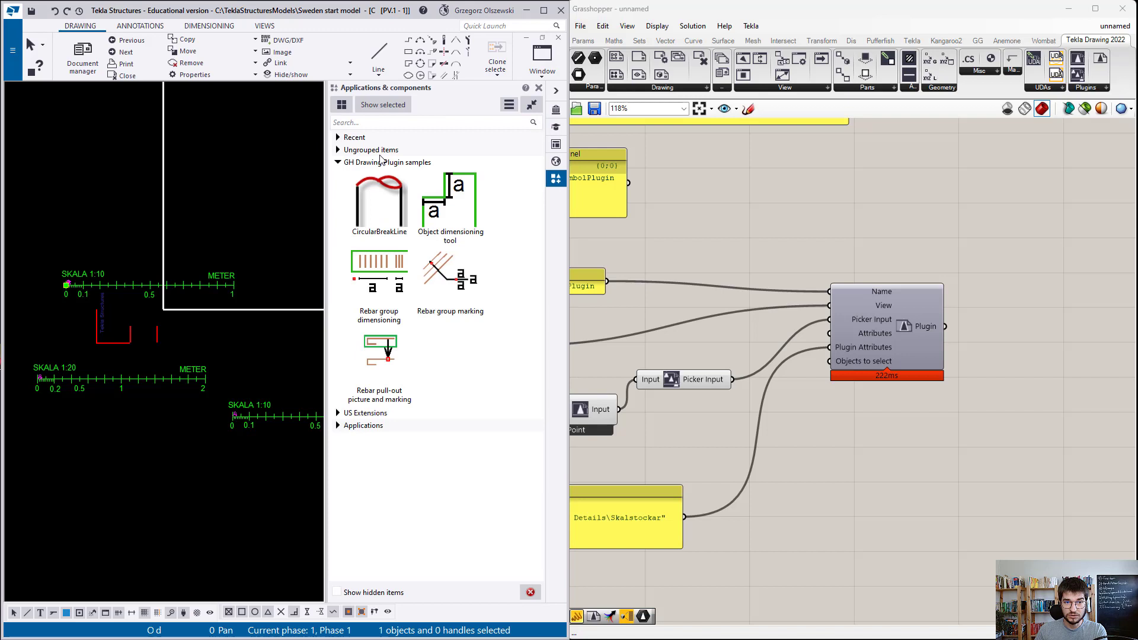
pyautogui.moveTo(448, 215)
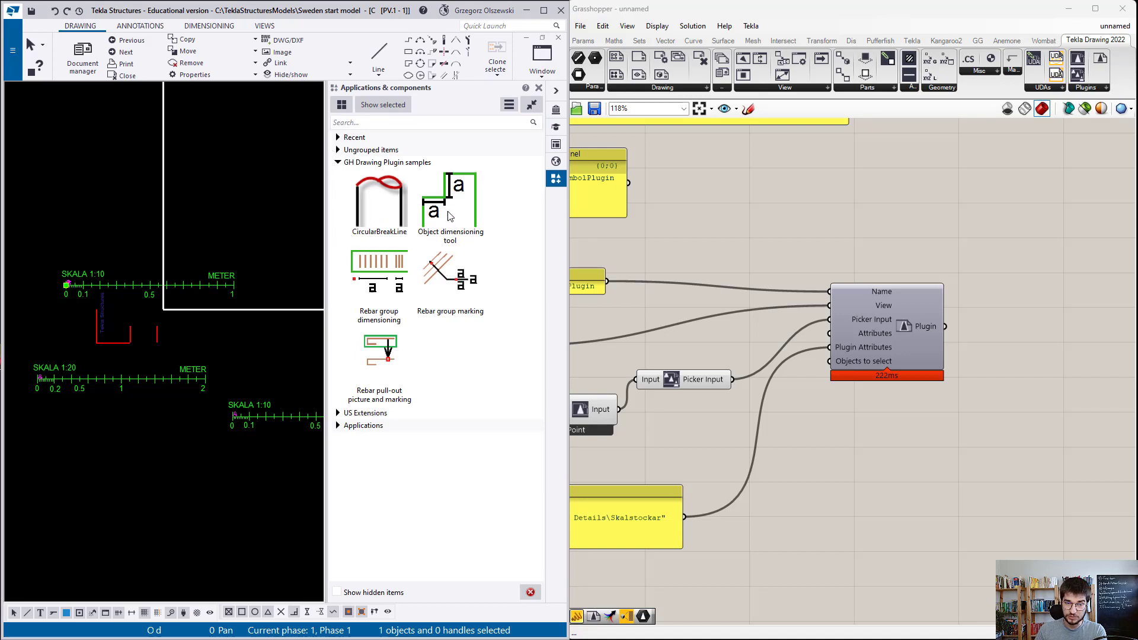